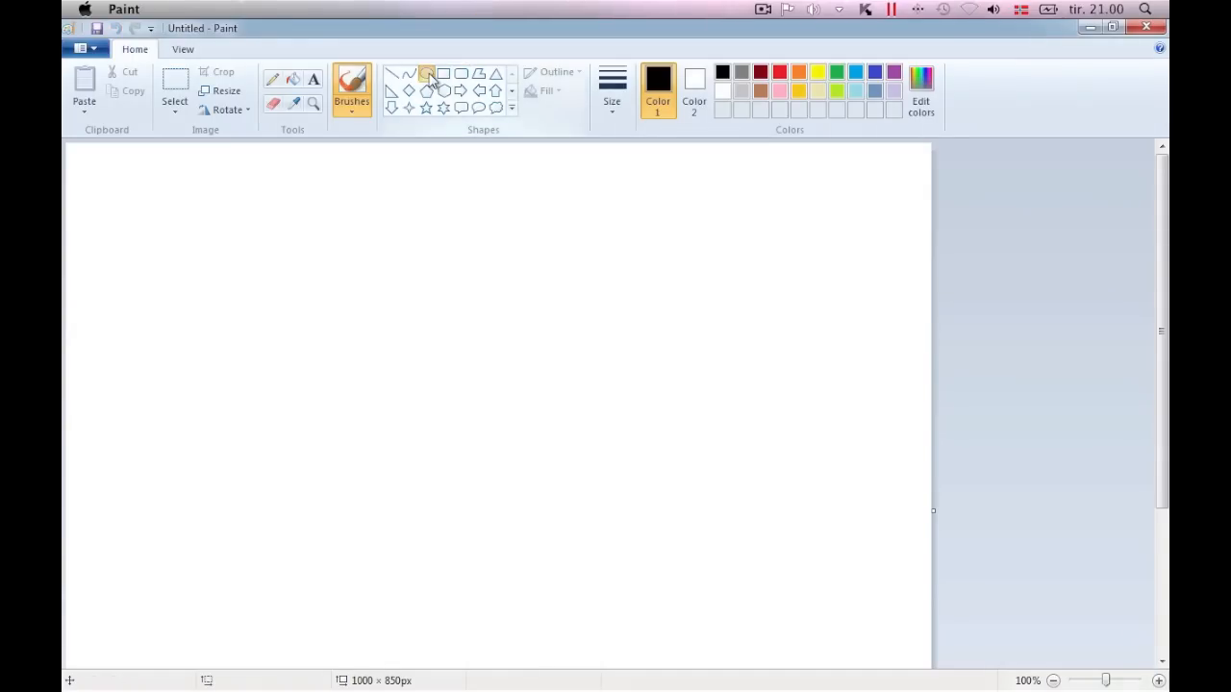
# Draw the round ball top and two long parallel vertical pole lines below it
pyautogui.click(426, 73)
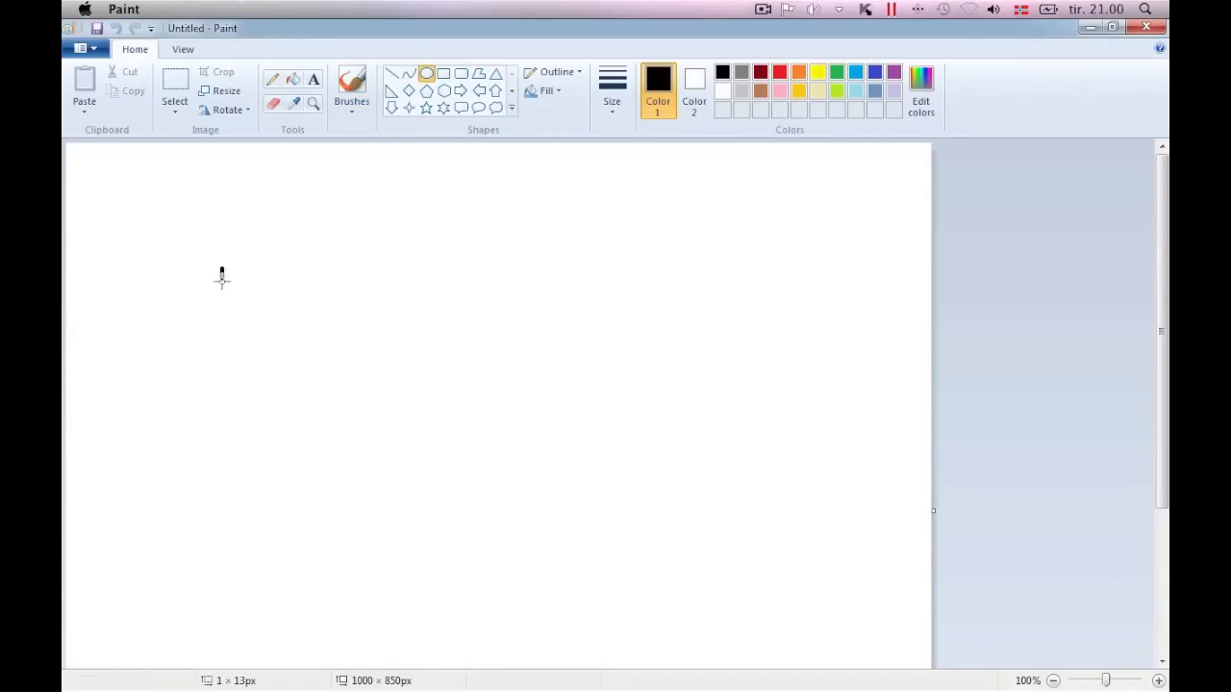
pyautogui.moveTo(222, 270); pyautogui.dragTo(308, 350)
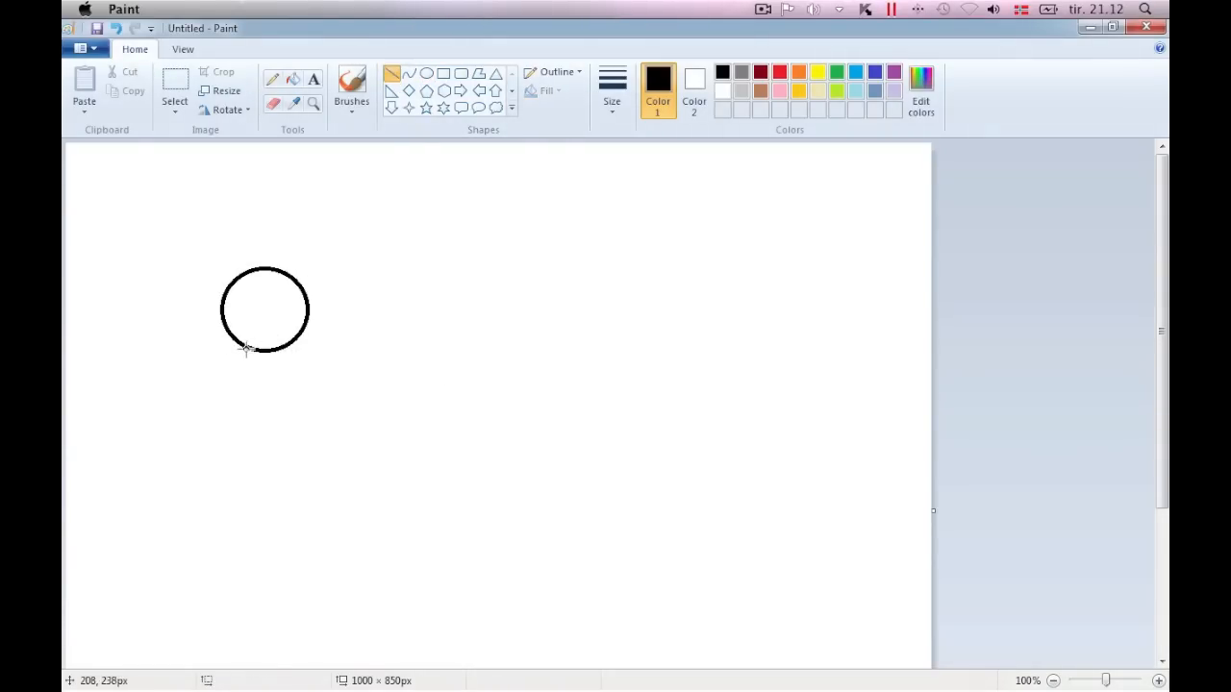
pyautogui.moveTo(245, 348); pyautogui.dragTo(246, 658)
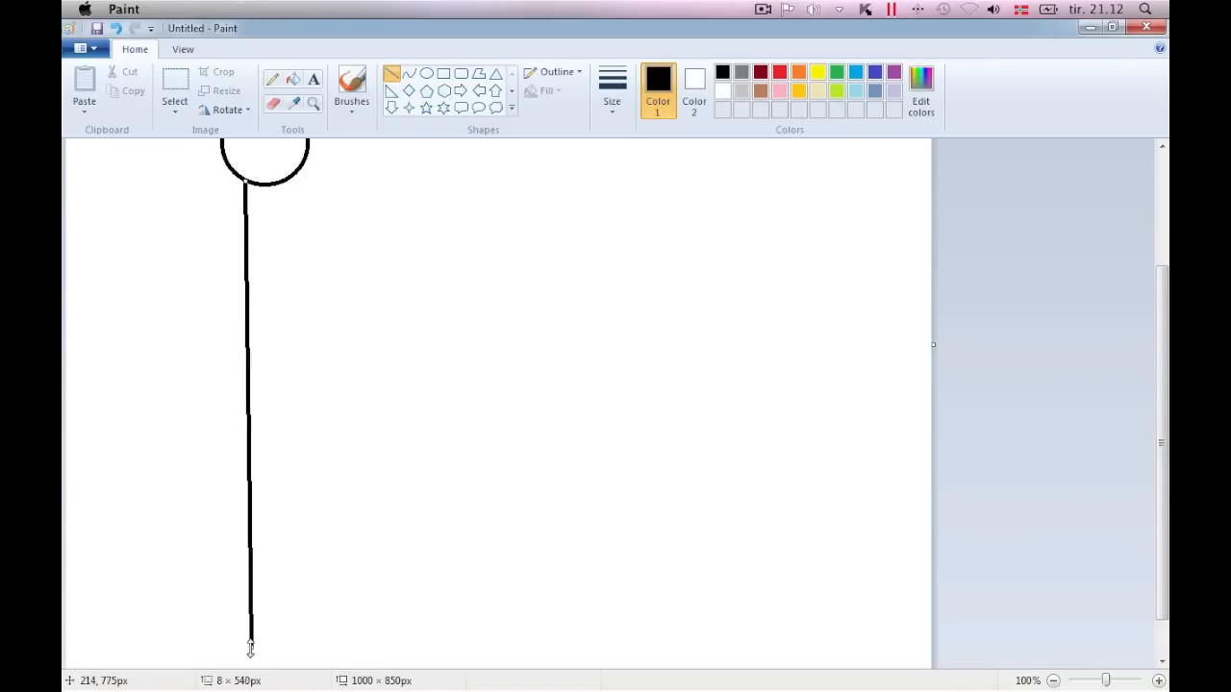
pyautogui.moveTo(284, 193); pyautogui.dragTo(283, 597)
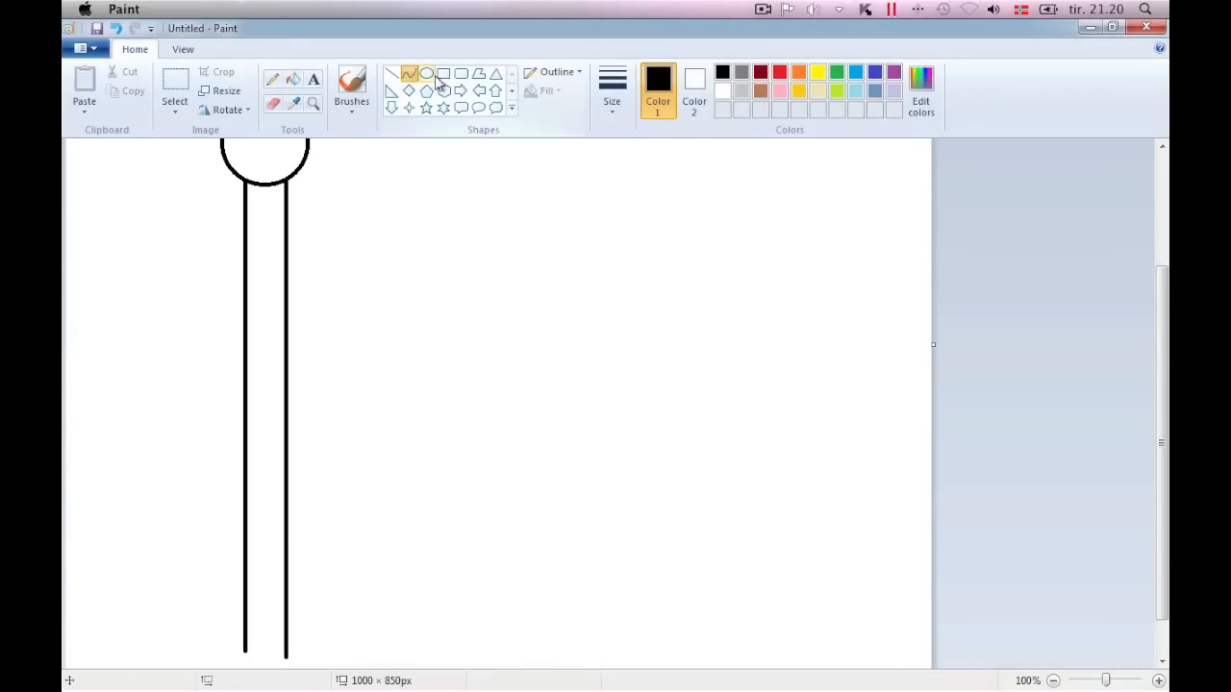
# Add a thin curved line beside the pole and a wavy top edge for the flag
pyautogui.click(612, 87)
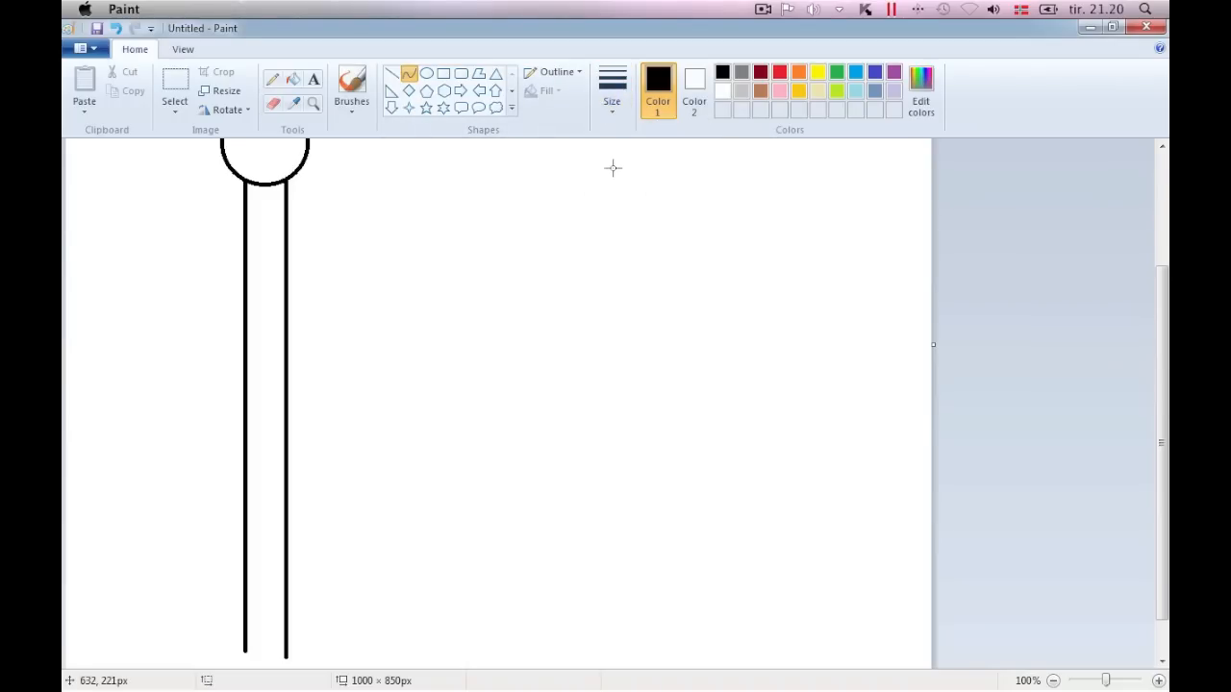
pyautogui.moveTo(298, 168); pyautogui.dragTo(298, 625)
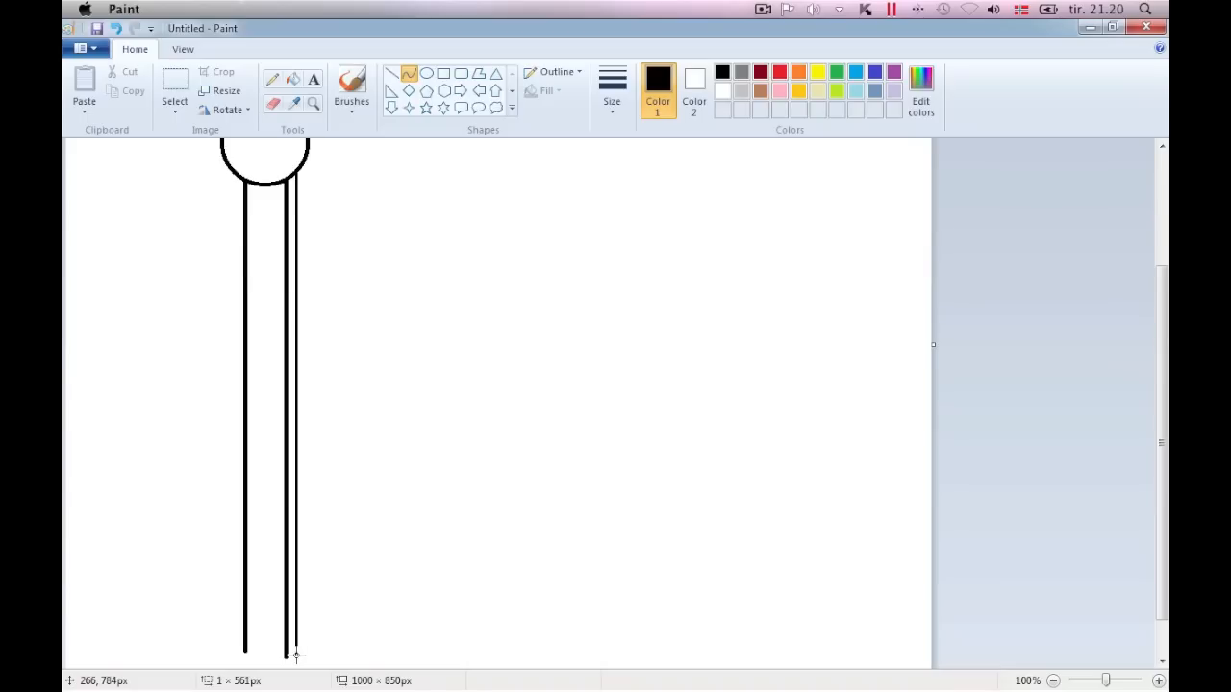
pyautogui.moveTo(339, 461)
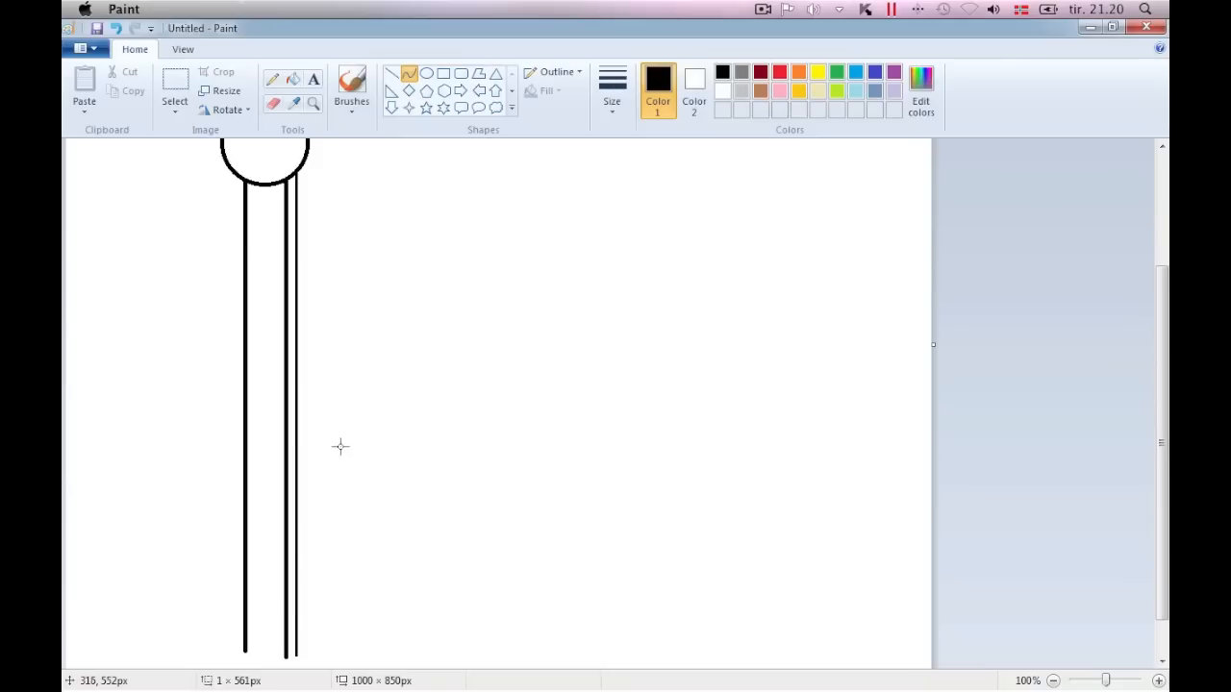
pyautogui.moveTo(298, 307)
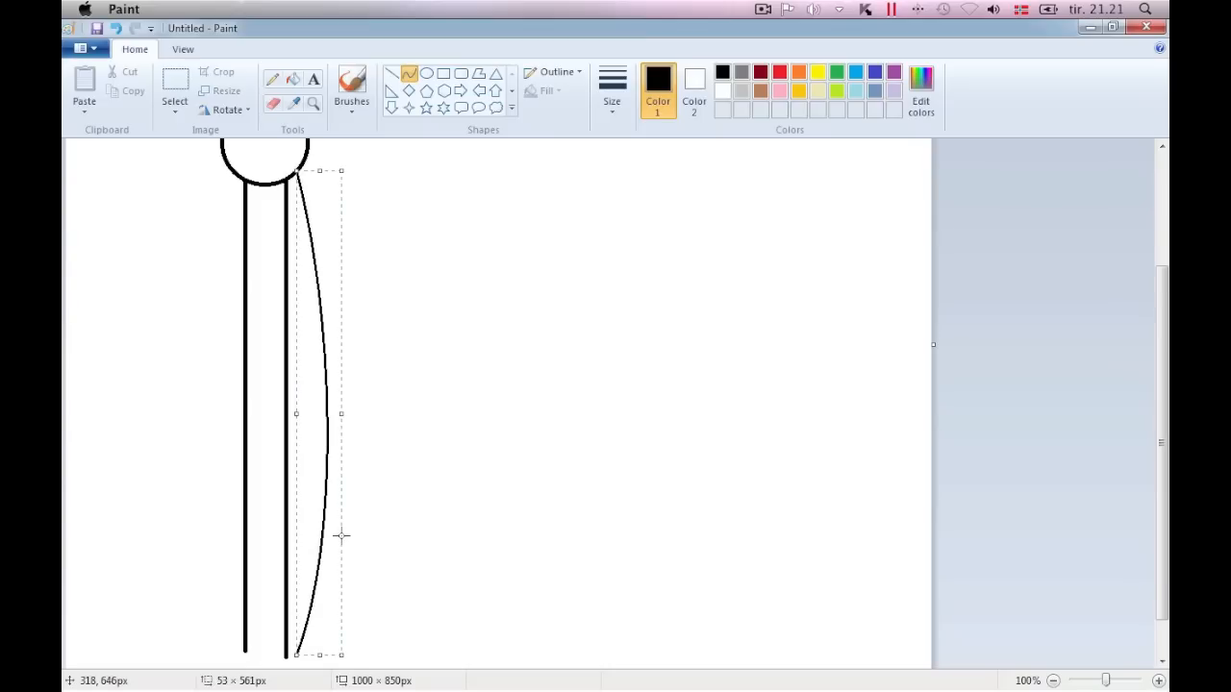
pyautogui.click(613, 87)
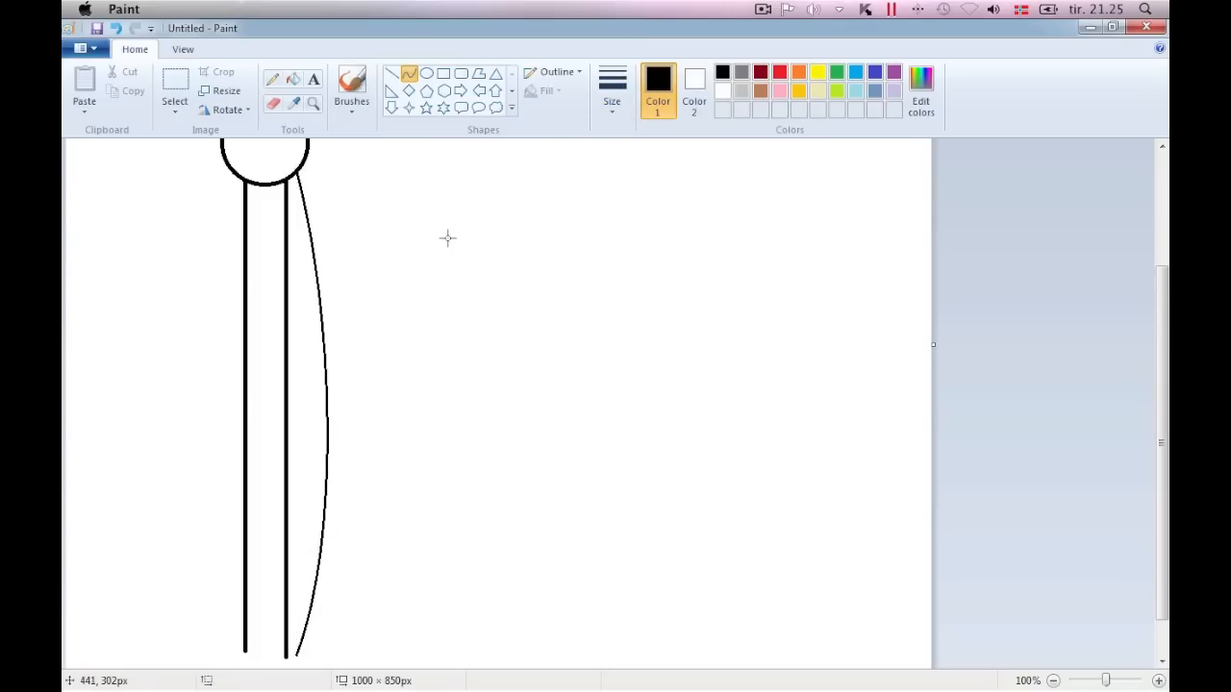
pyautogui.moveTo(446, 238); pyautogui.dragTo(804, 330)
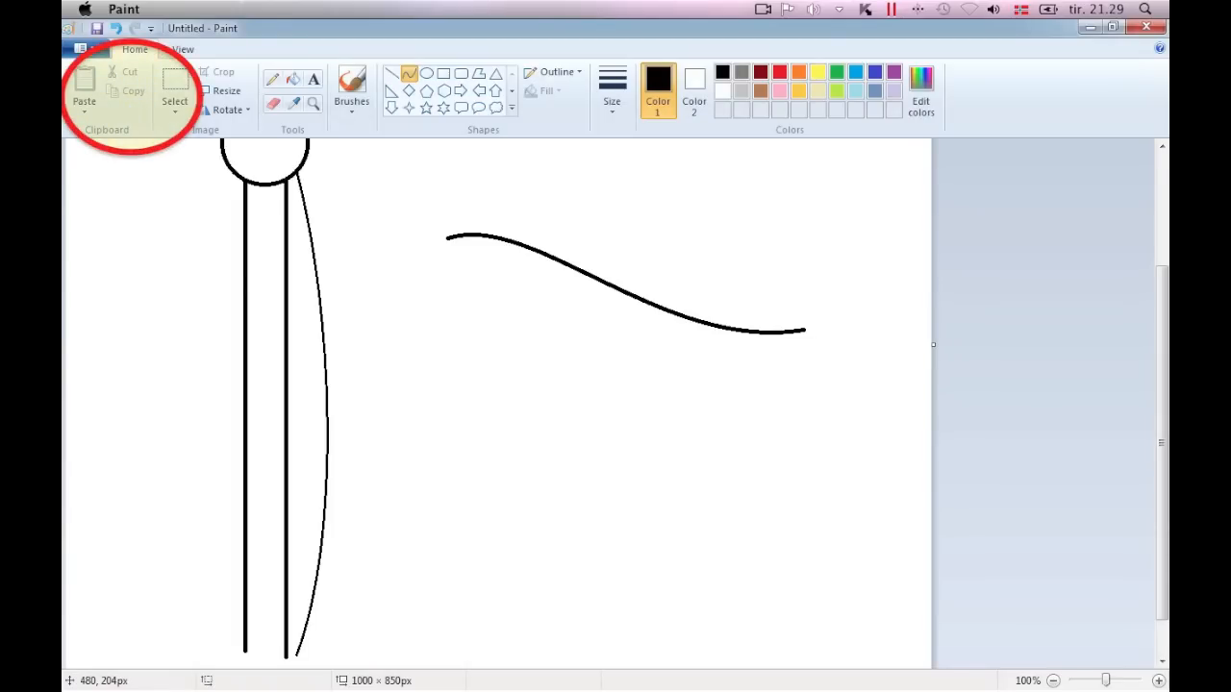
pyautogui.moveTo(174, 101)
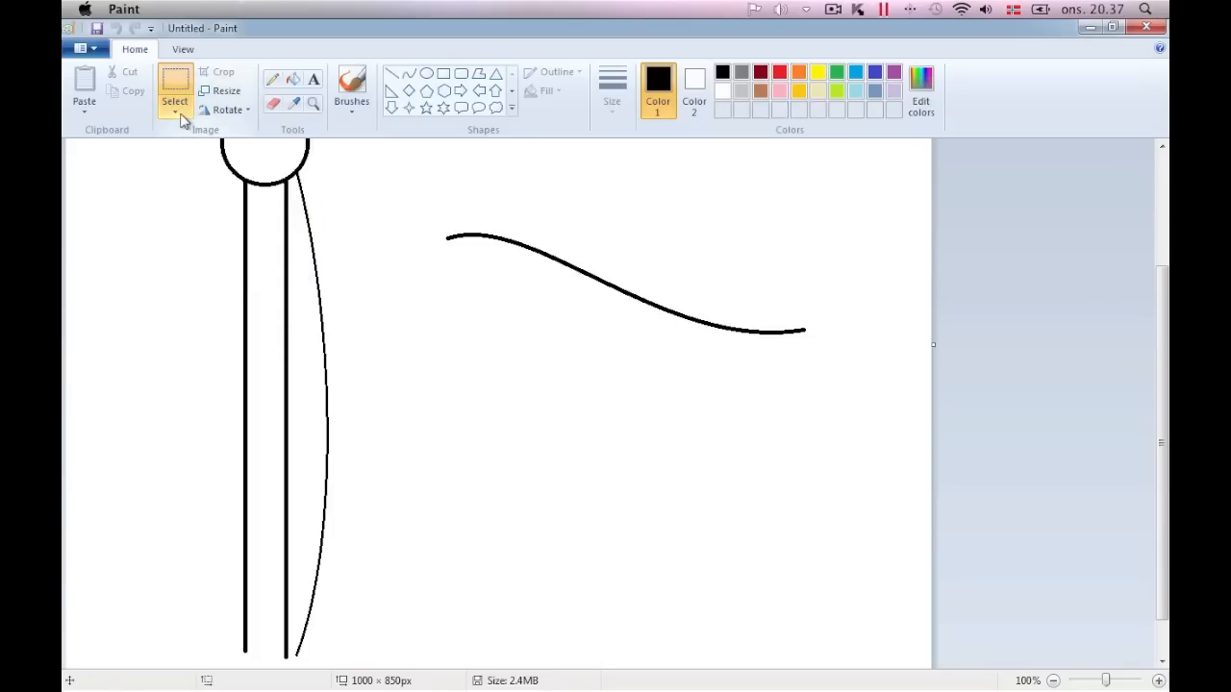
# Turn on transparent selection, then select the wavy line and copy it
pyautogui.click(175, 101)
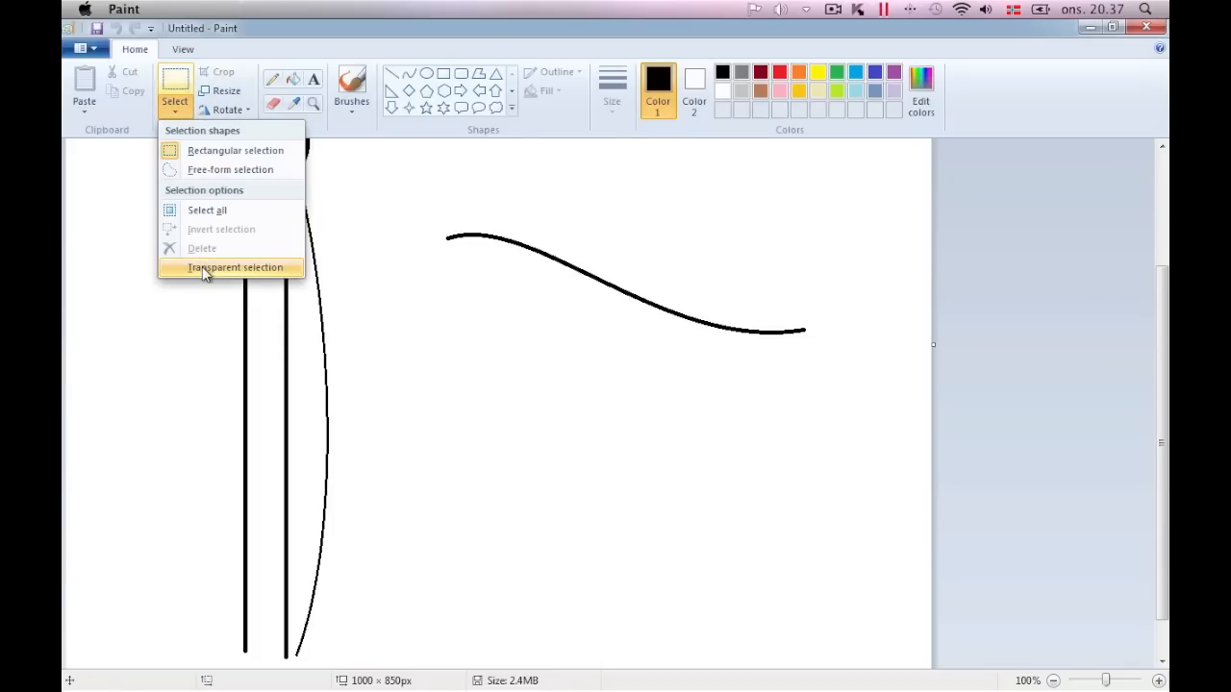
pyautogui.click(235, 267)
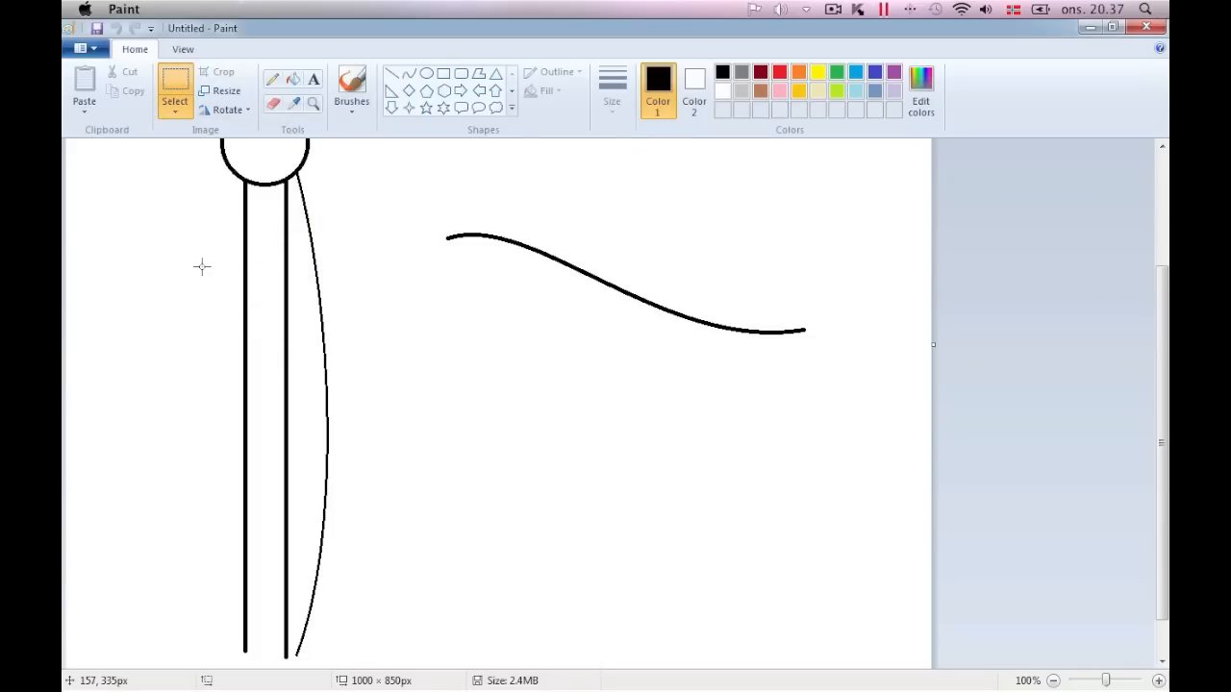
pyautogui.moveTo(428, 225)
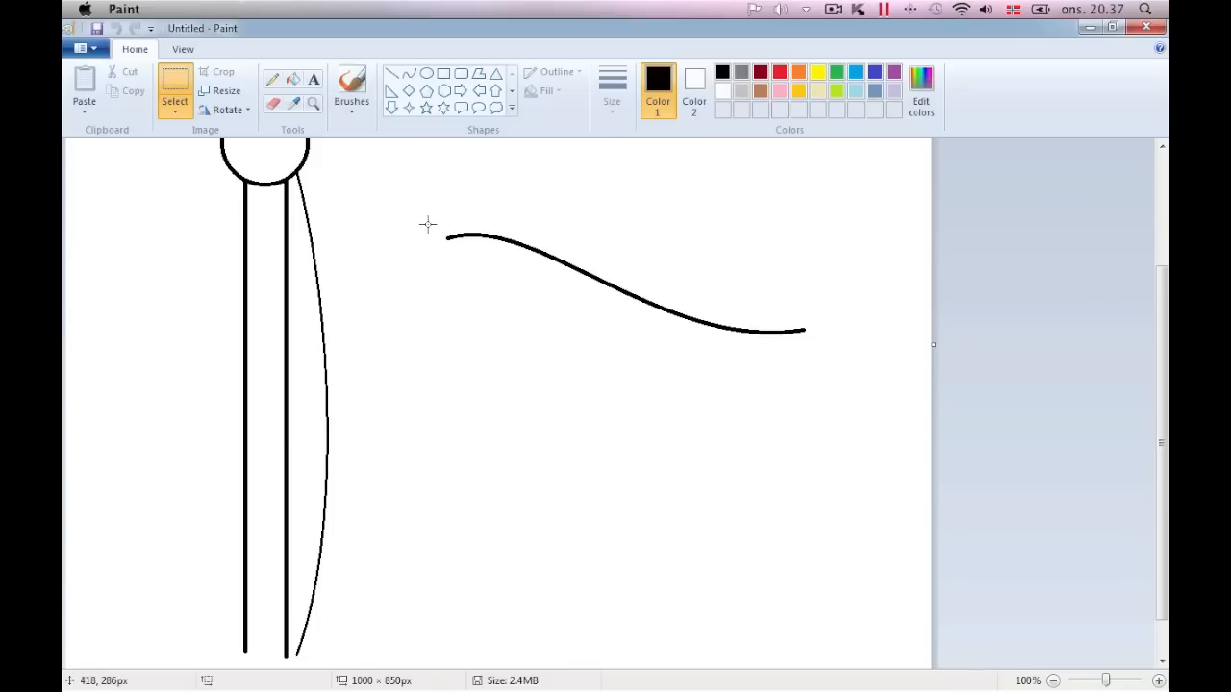
pyautogui.moveTo(430, 236)
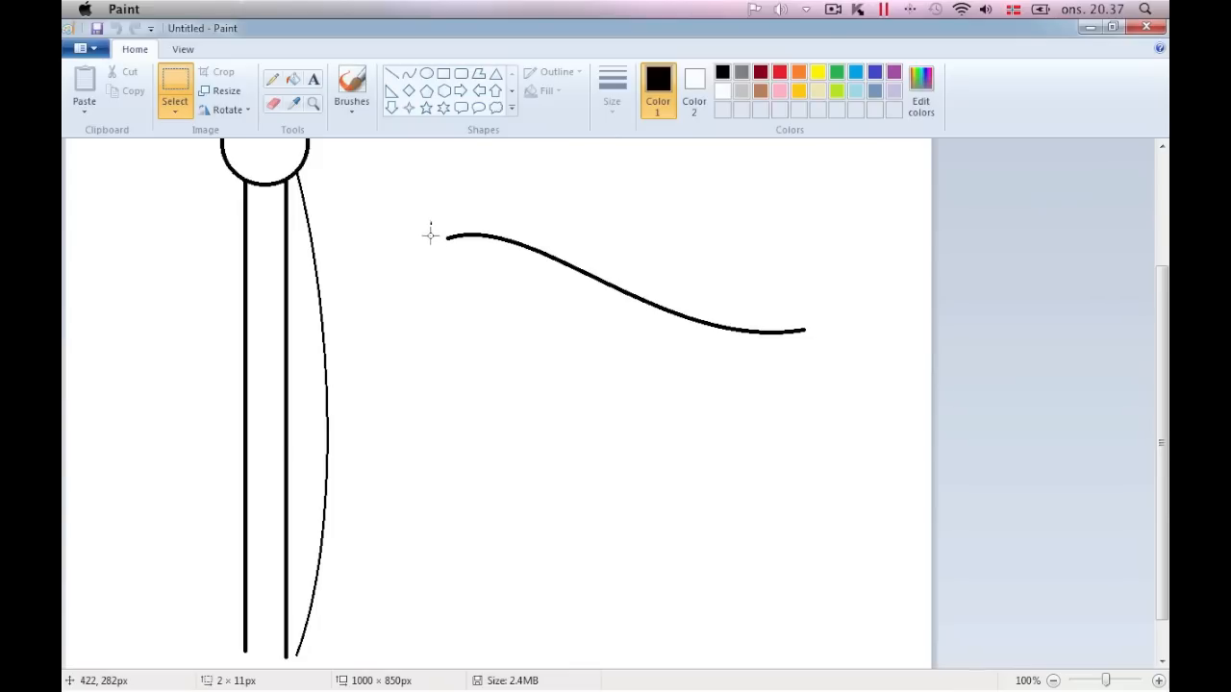
pyautogui.moveTo(430, 236); pyautogui.dragTo(802, 374)
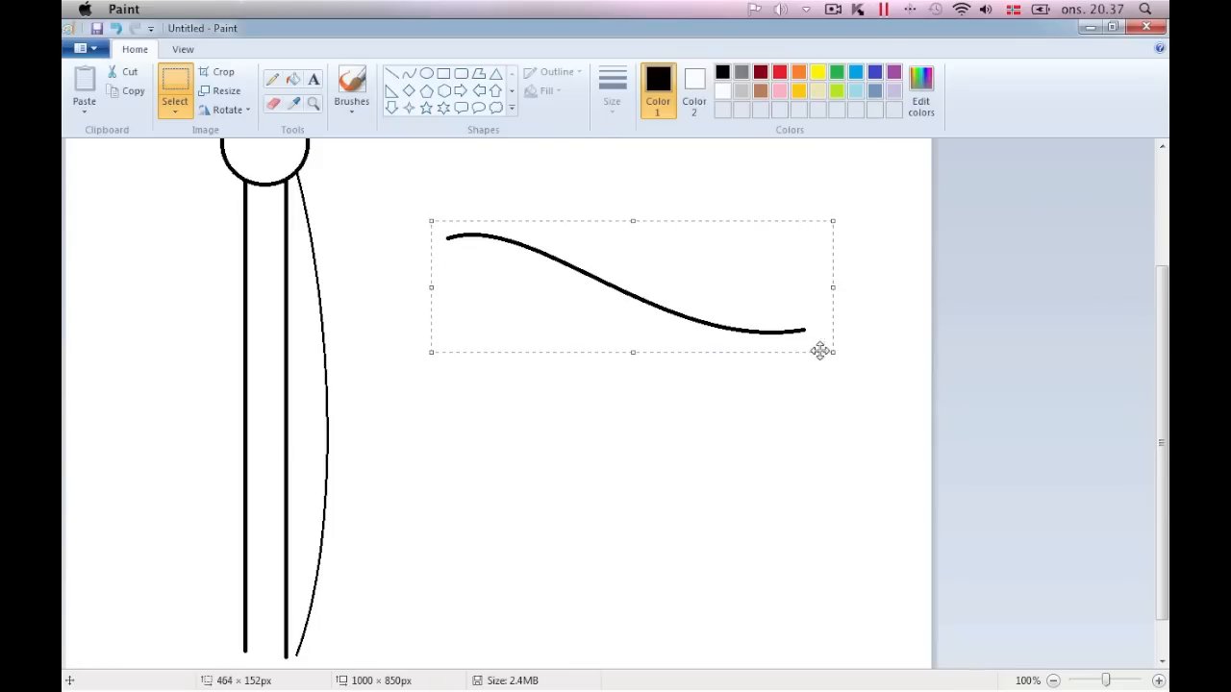
pyautogui.rightClick(819, 350)
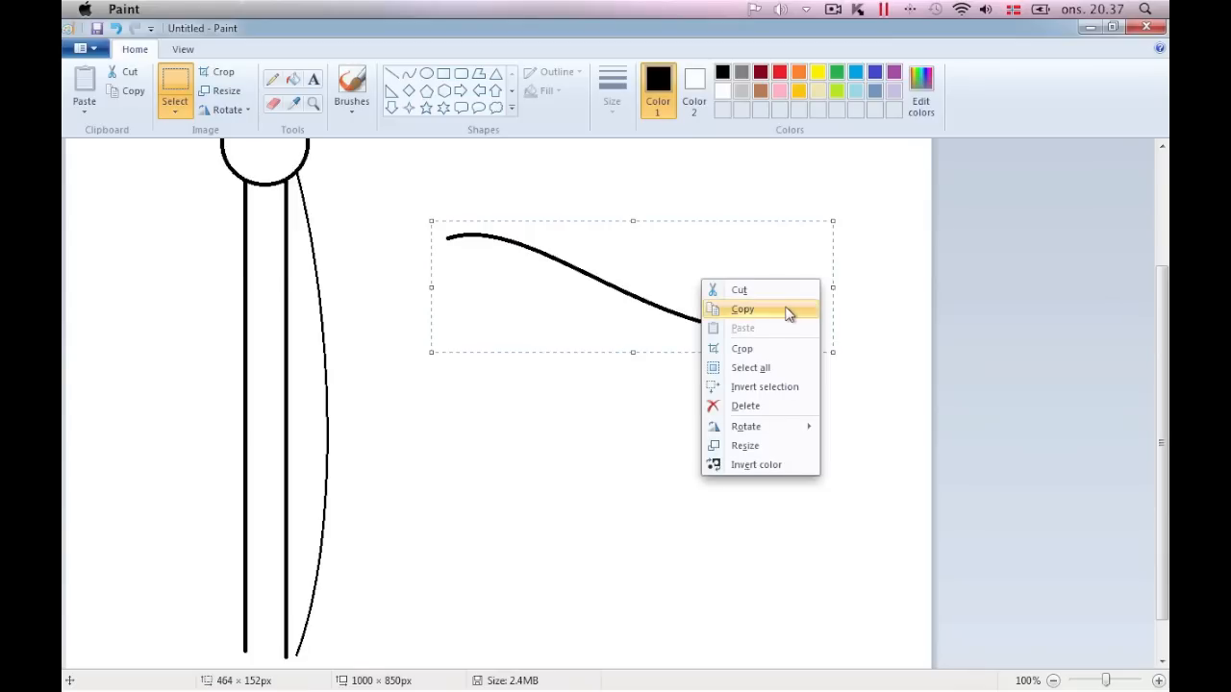
pyautogui.click(743, 309)
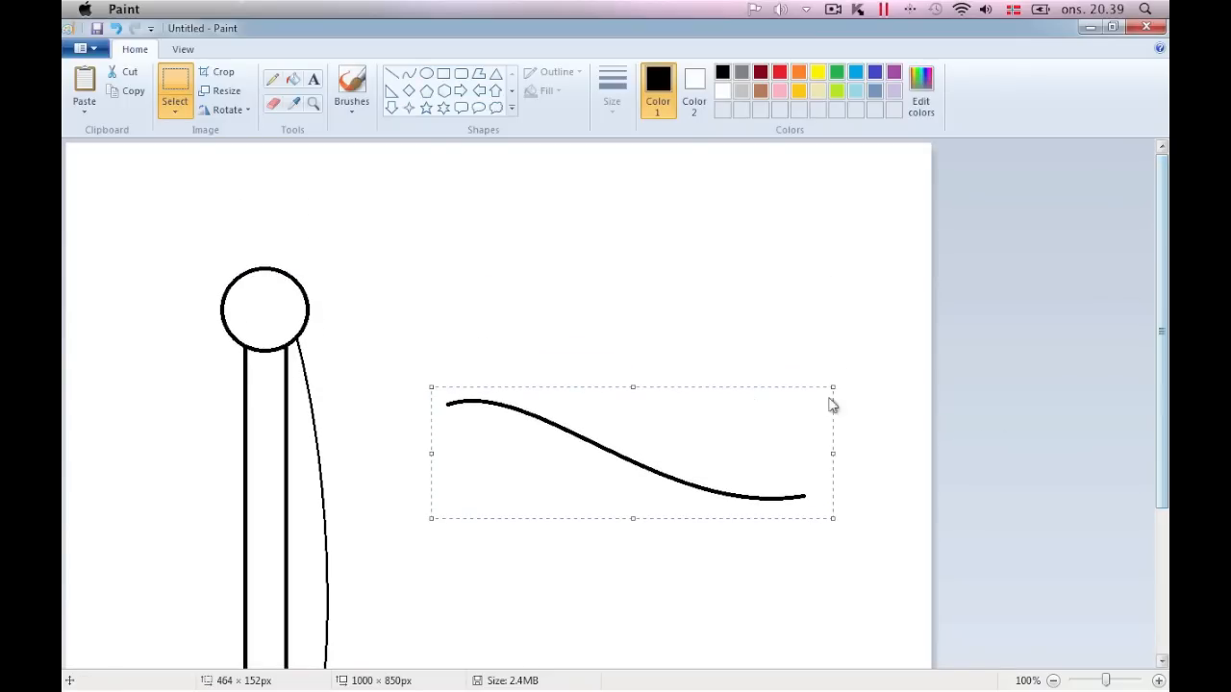
# Move the wavy line up and right, and paste a copy against the pole below the ball
pyautogui.moveTo(632, 452); pyautogui.dragTo(669, 256)
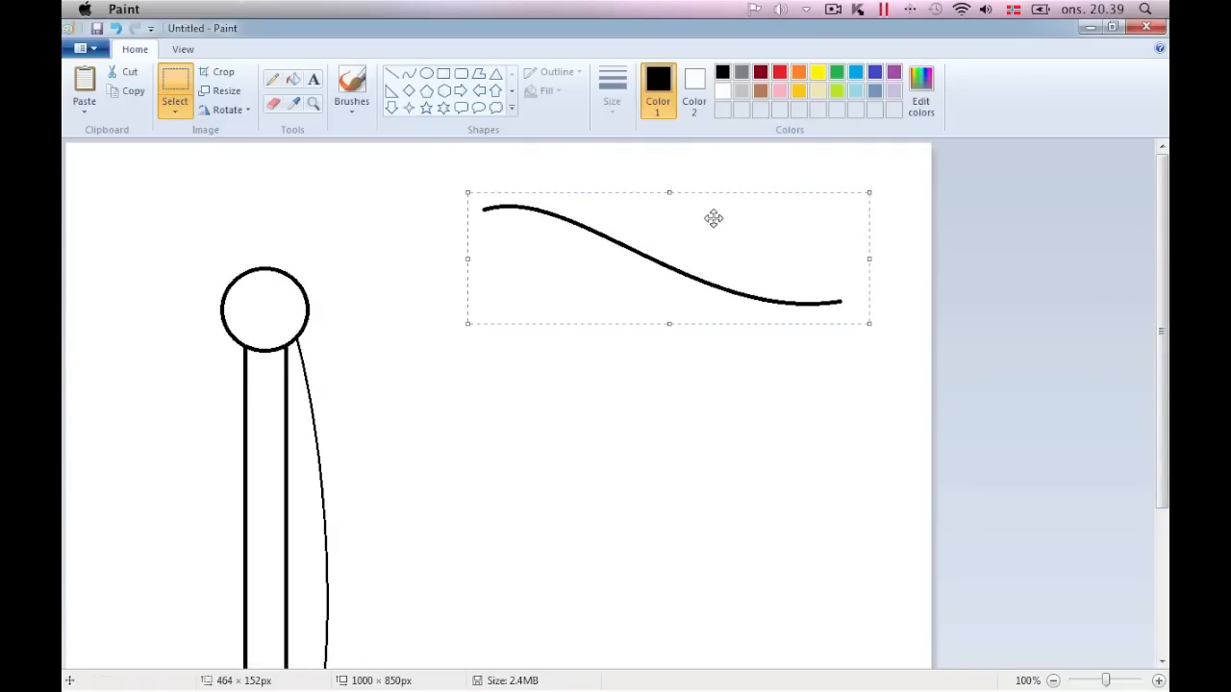
pyautogui.click(627, 385)
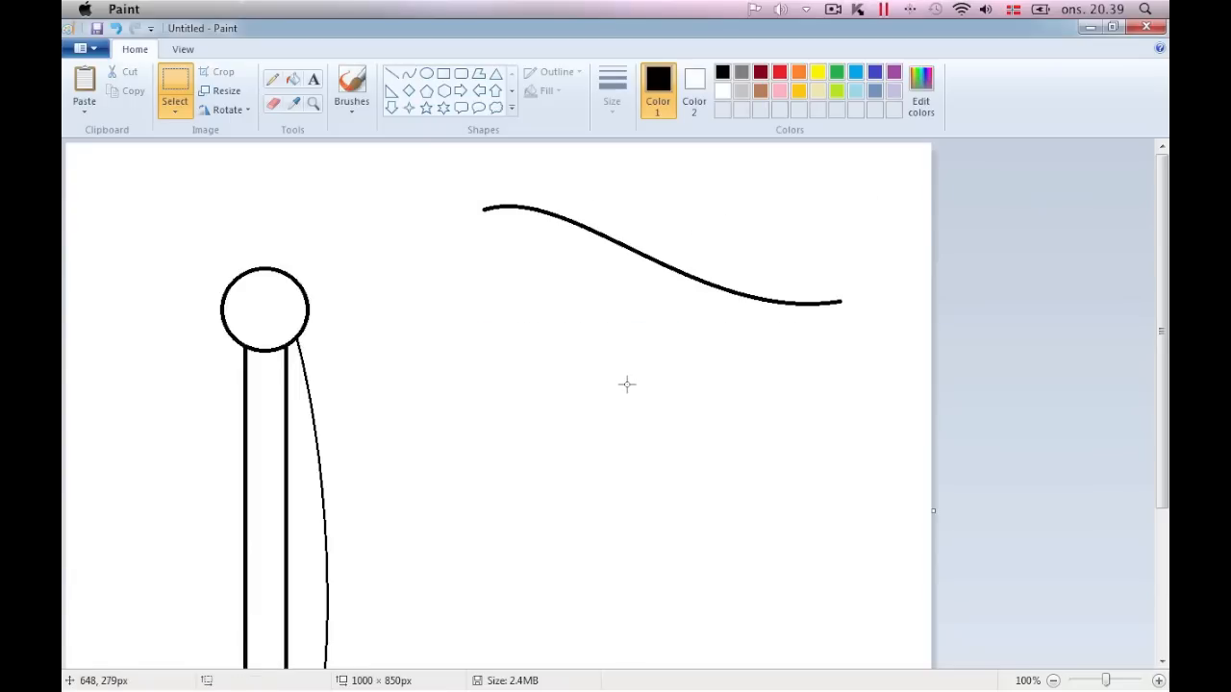
pyautogui.moveTo(628, 370)
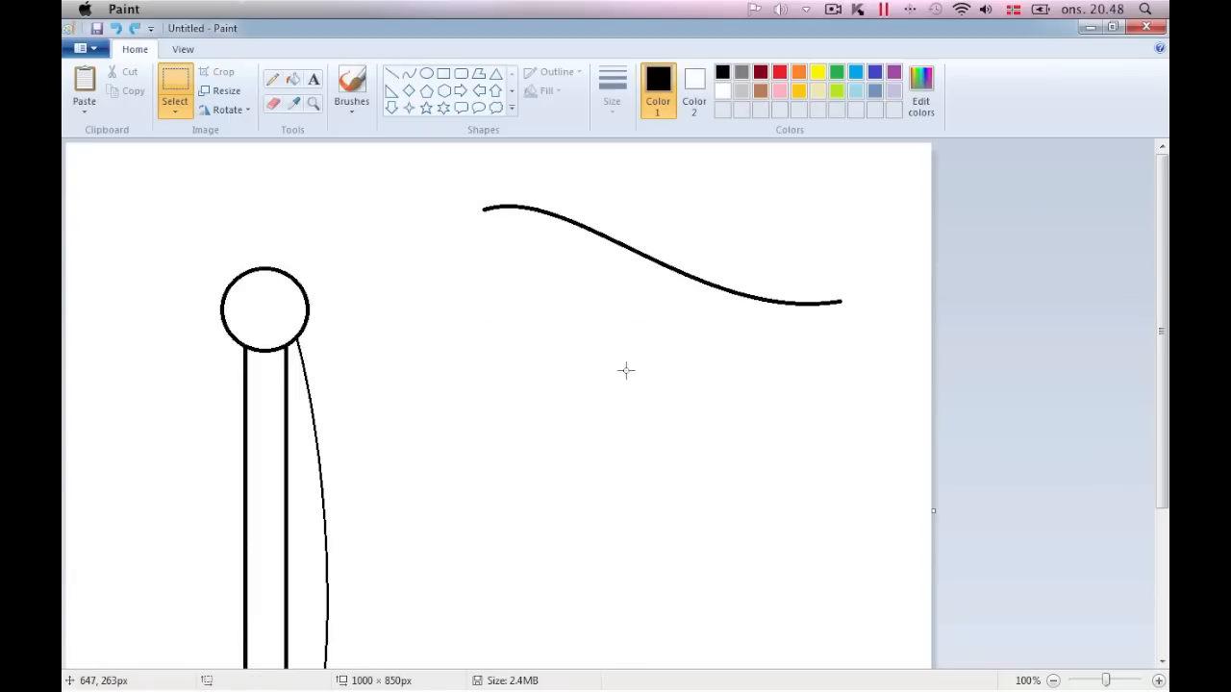
pyautogui.rightClick(627, 372)
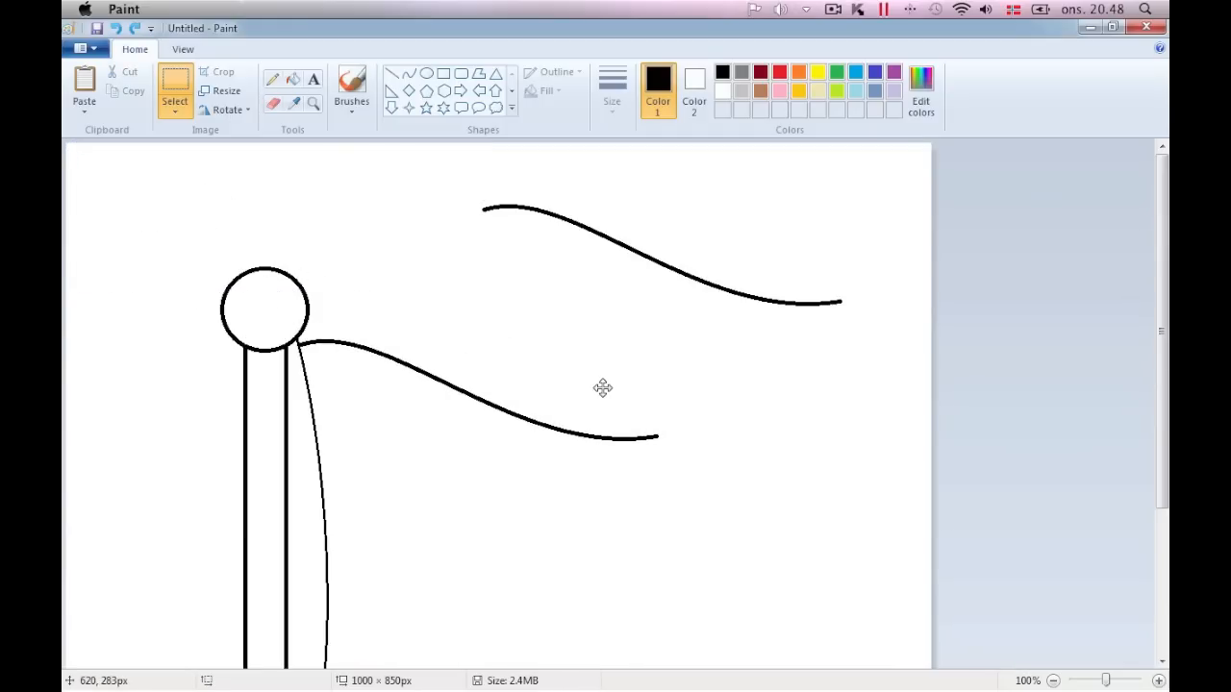
pyautogui.moveTo(283, 323); pyautogui.dragTo(699, 470)
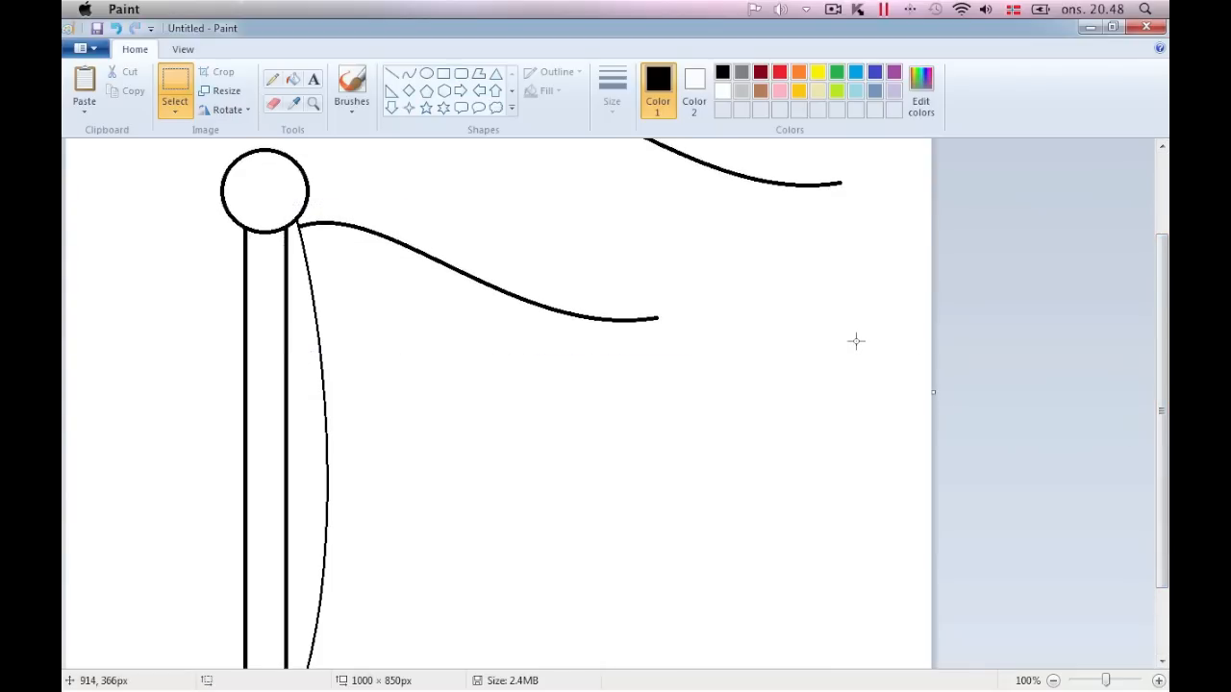
pyautogui.rightClick(615, 452)
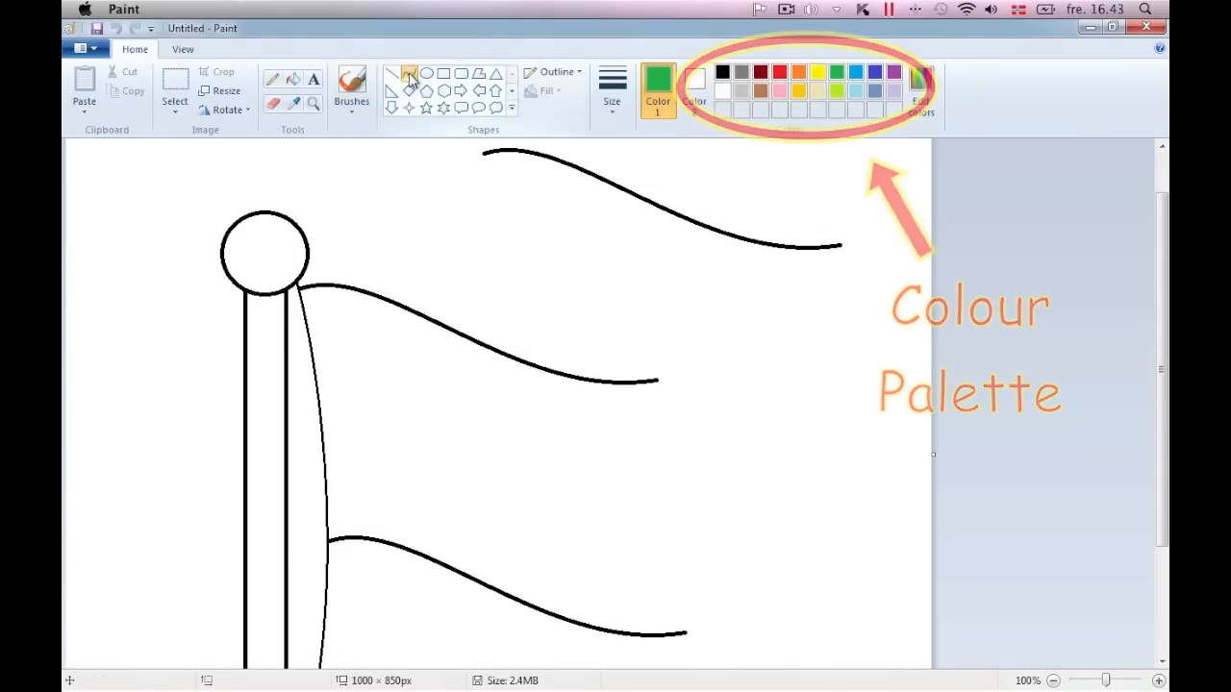
# Draw a green curve linking the right ends of the upper and lower wavy edges
pyautogui.moveTo(658, 383); pyautogui.dragTo(662, 558)
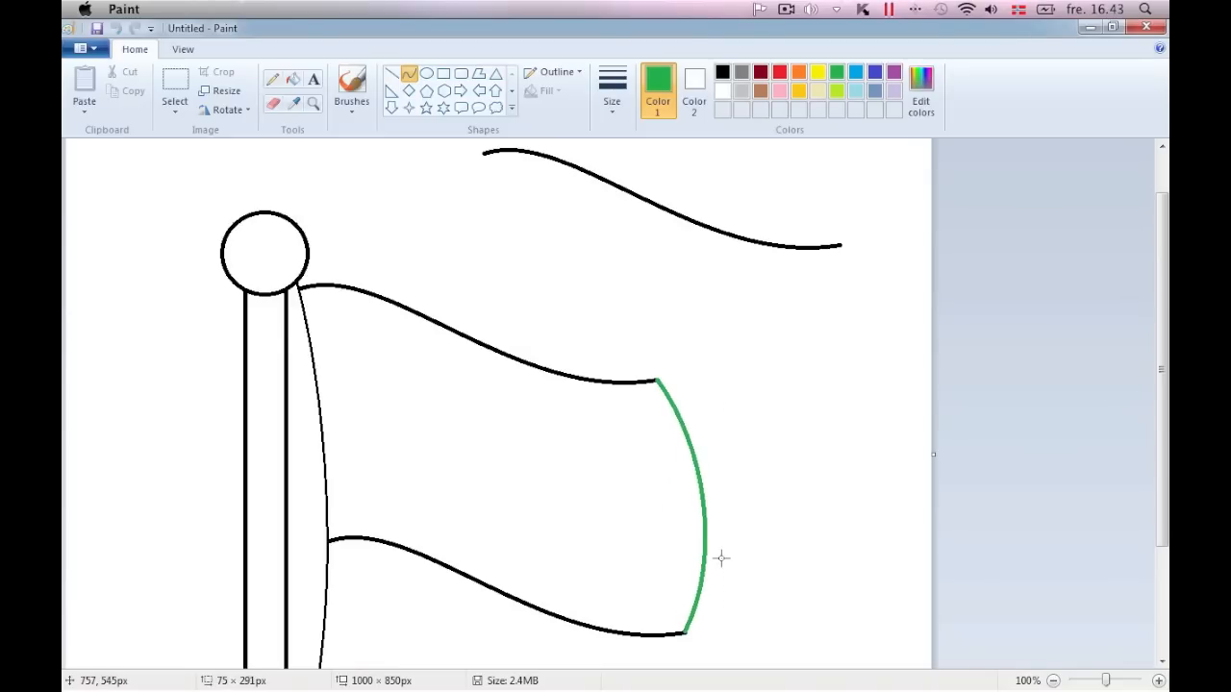
# Switch to rectangular selection and paste a copy of the green curve right of the flag
pyautogui.click(174, 91)
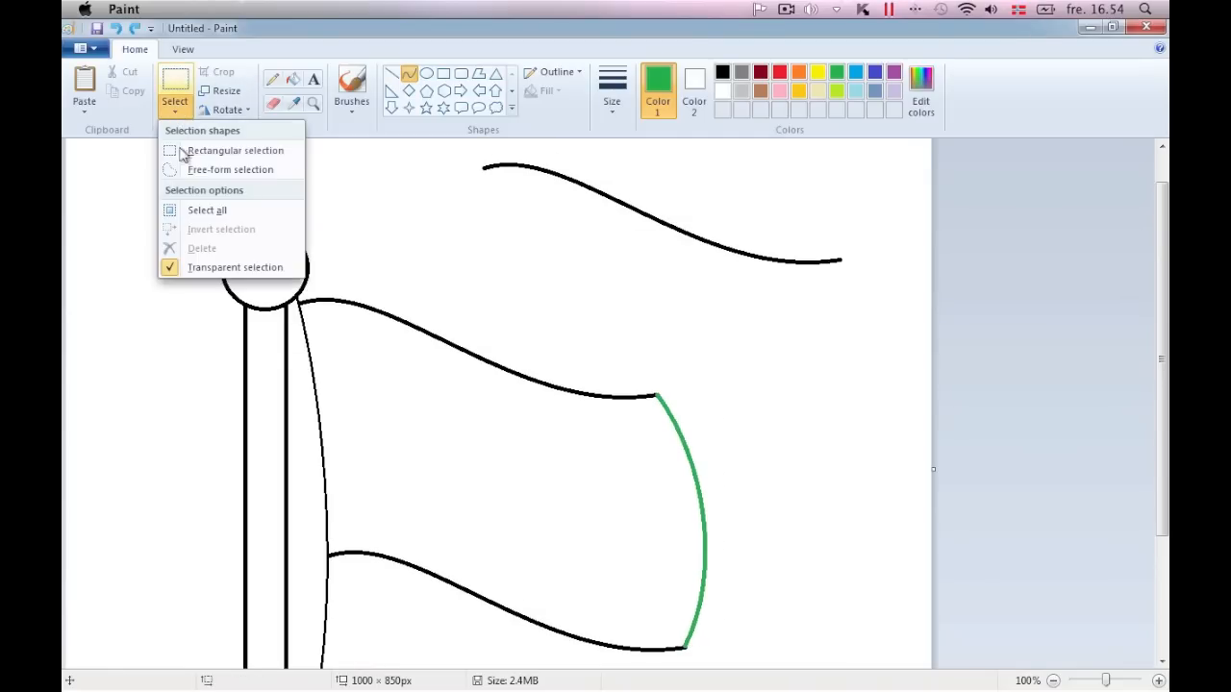
pyautogui.click(234, 150)
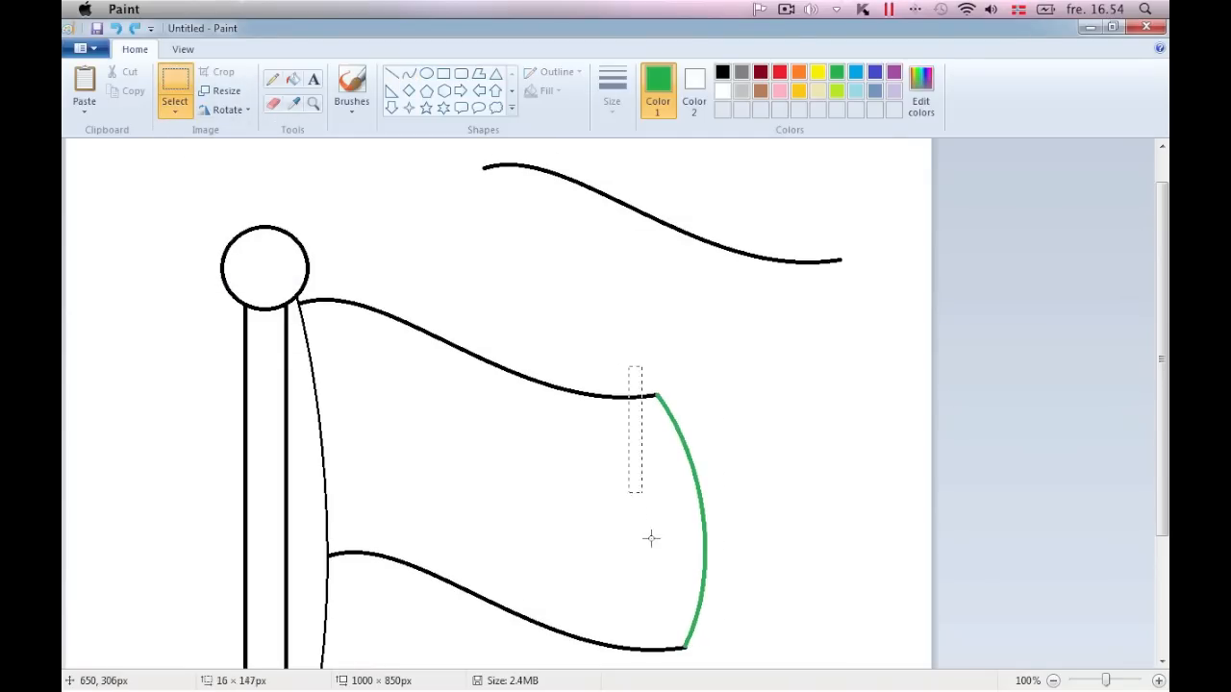
pyautogui.rightClick(653, 539)
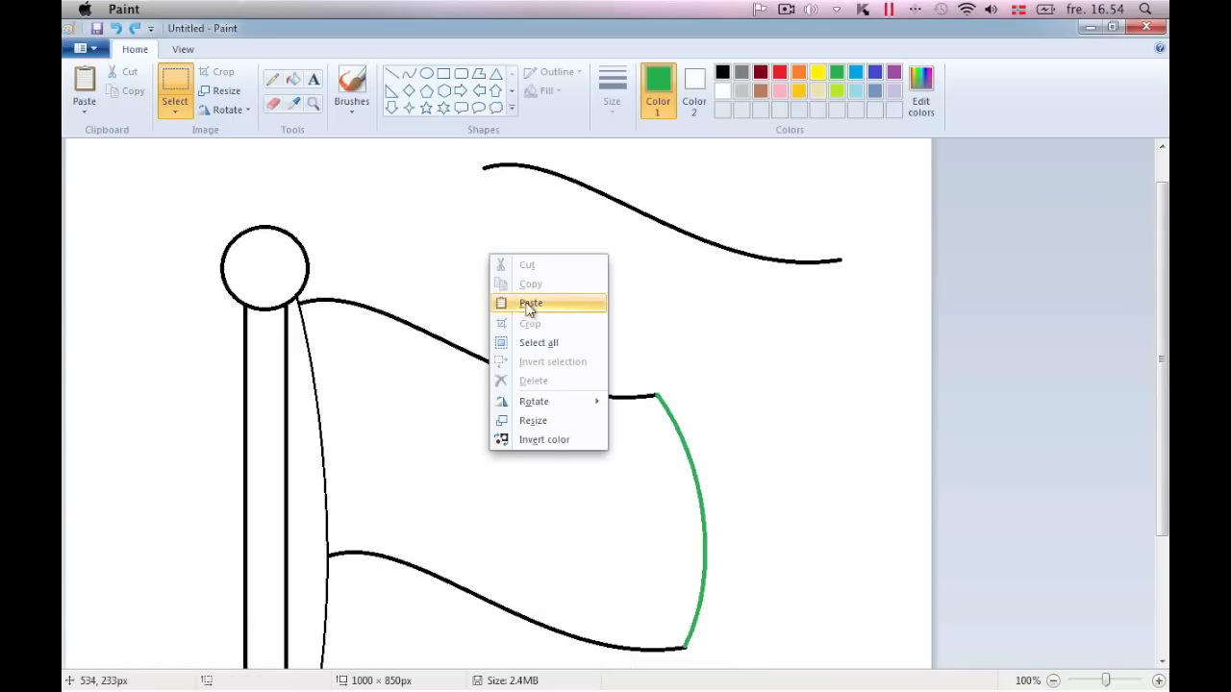
pyautogui.click(531, 303)
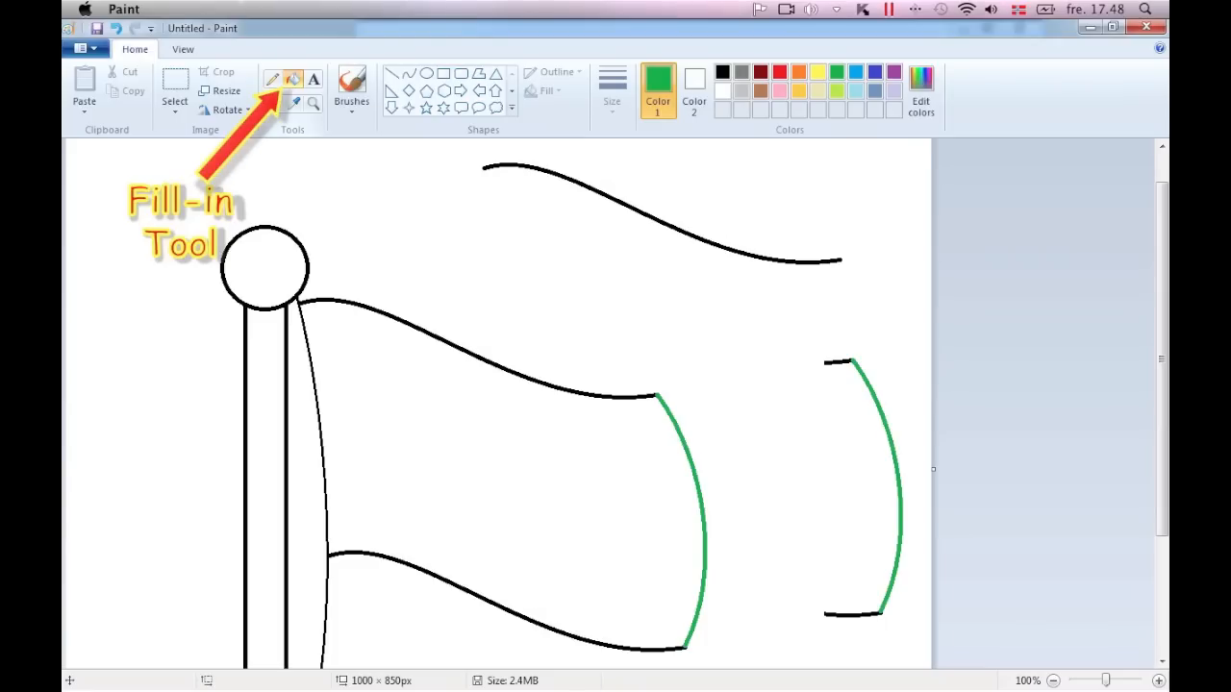
# Remove the black stubs from the spare green curve and return to selection
pyautogui.click(657, 91)
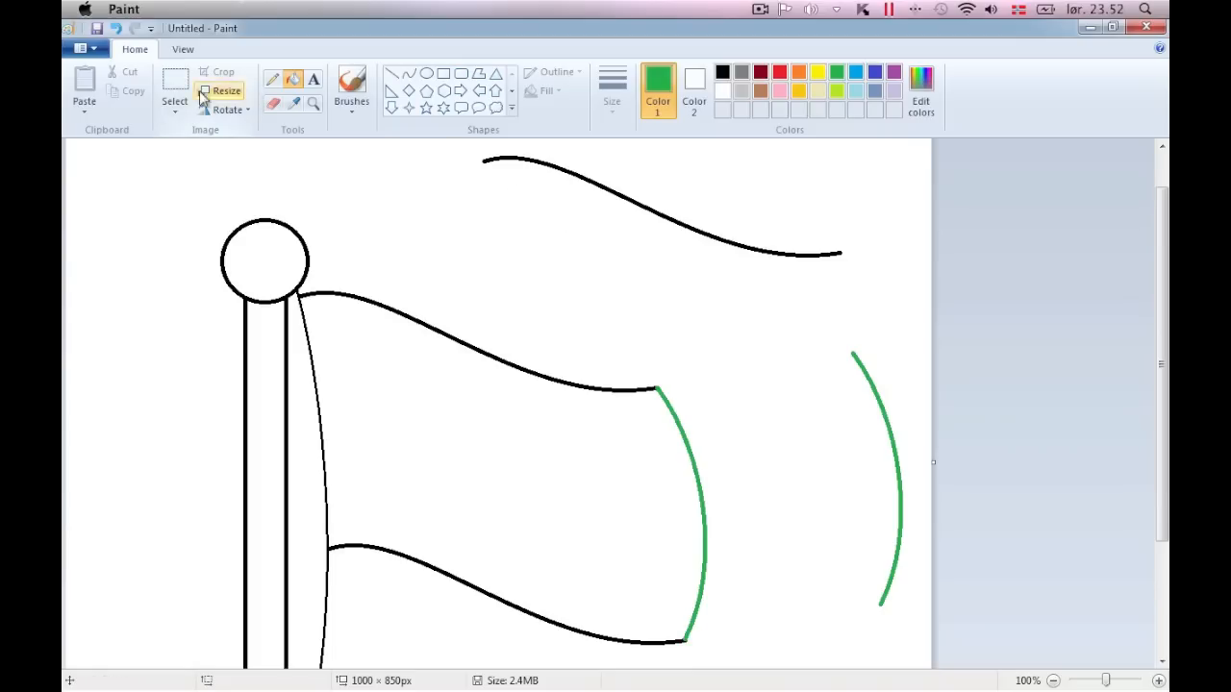
pyautogui.click(174, 86)
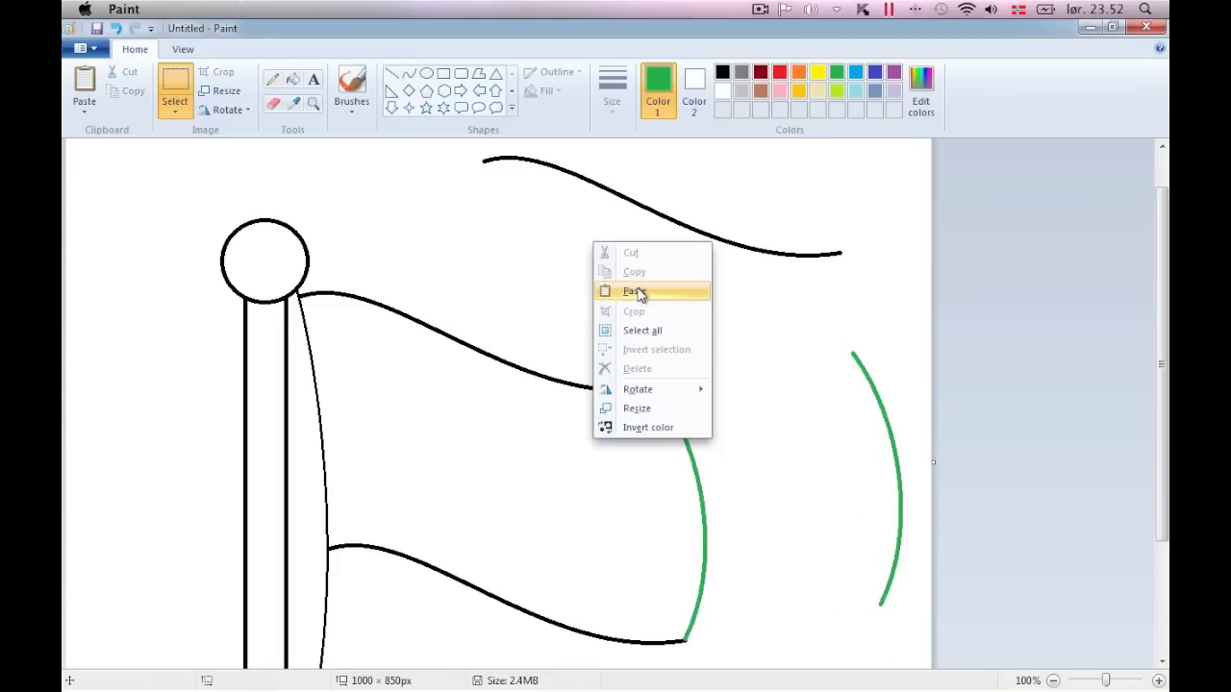
# Paste several green curve copies onto the flag as guides for the cross's upright bar
pyautogui.click(634, 292)
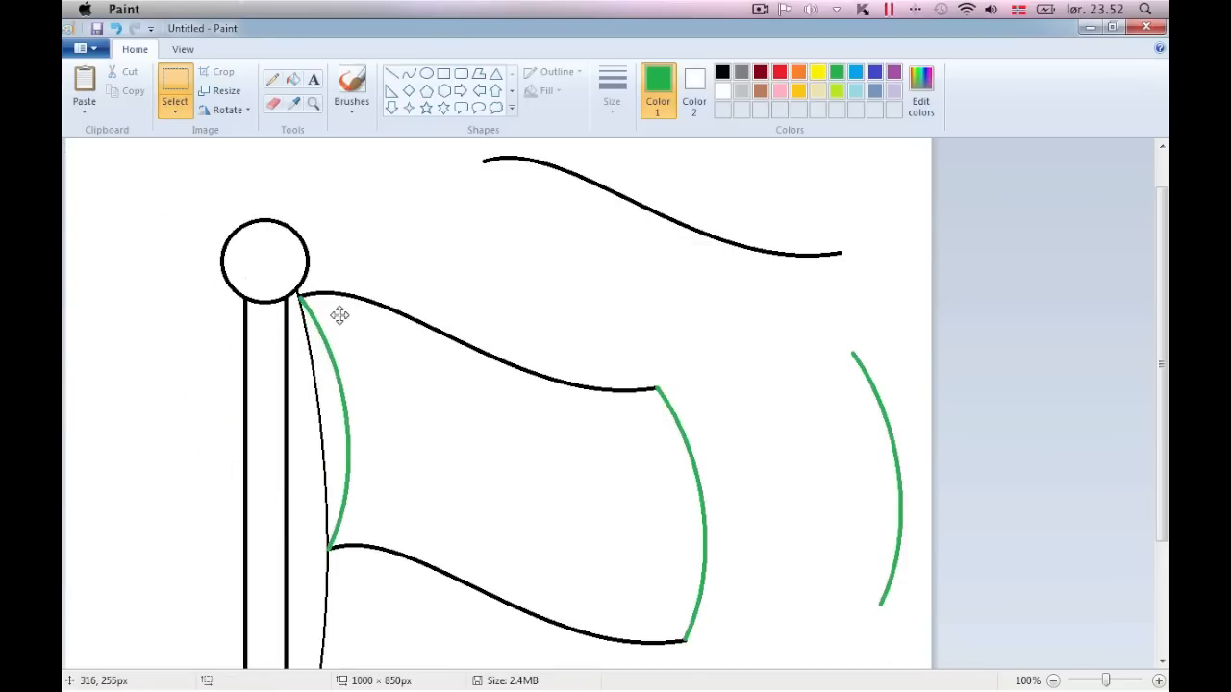
pyautogui.rightClick(339, 315)
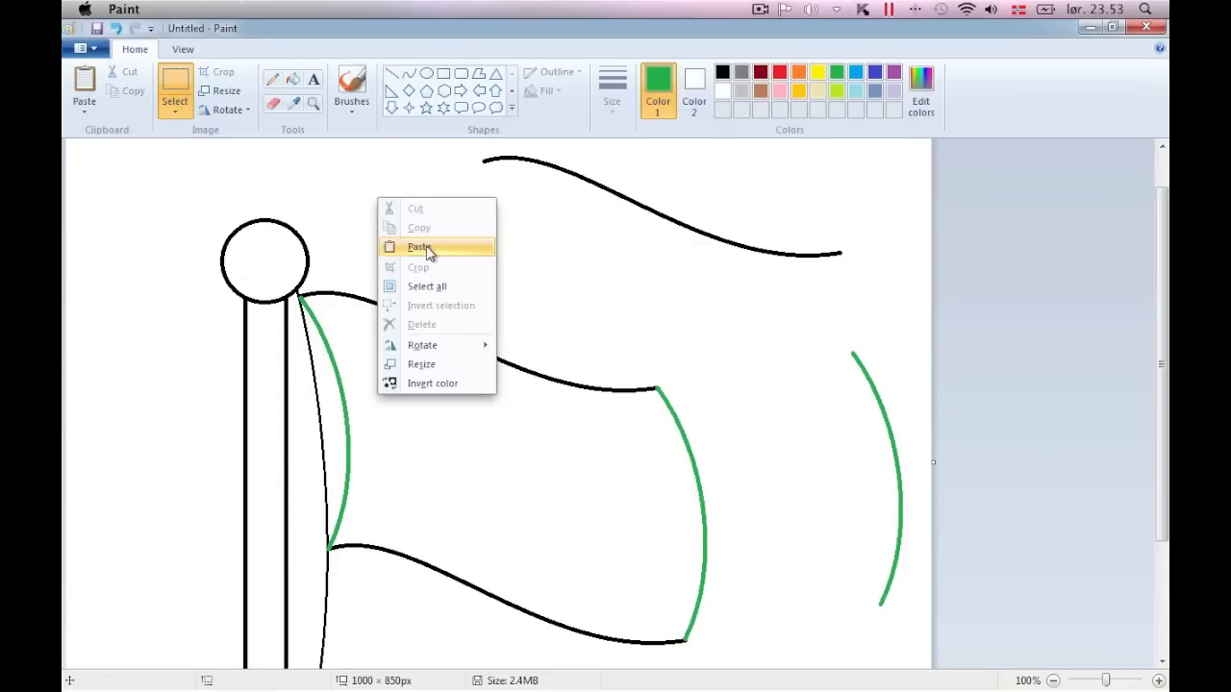
pyautogui.click(419, 247)
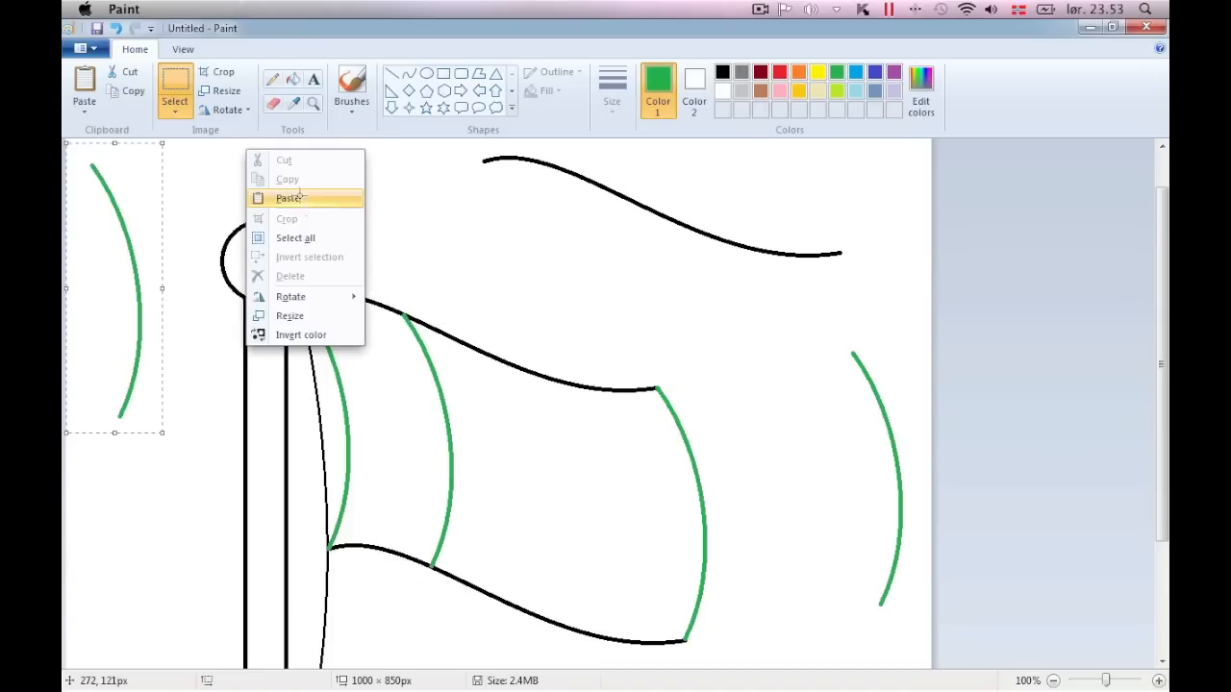
pyautogui.click(289, 198)
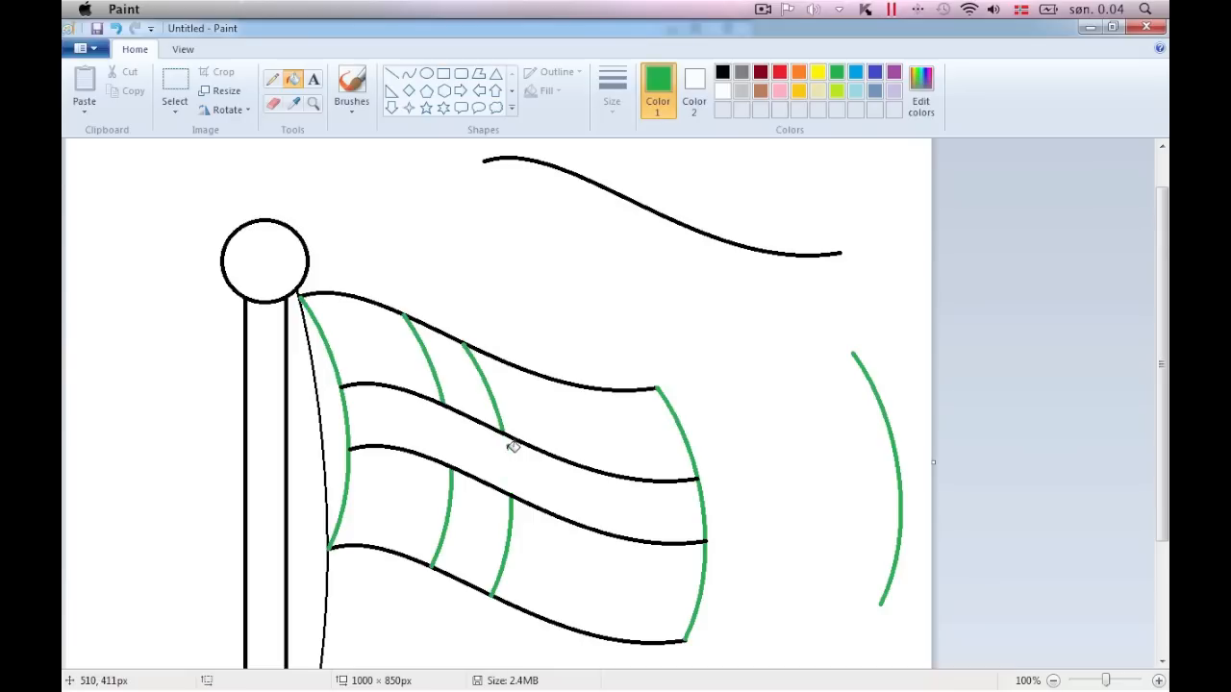
pyautogui.moveTo(273, 104)
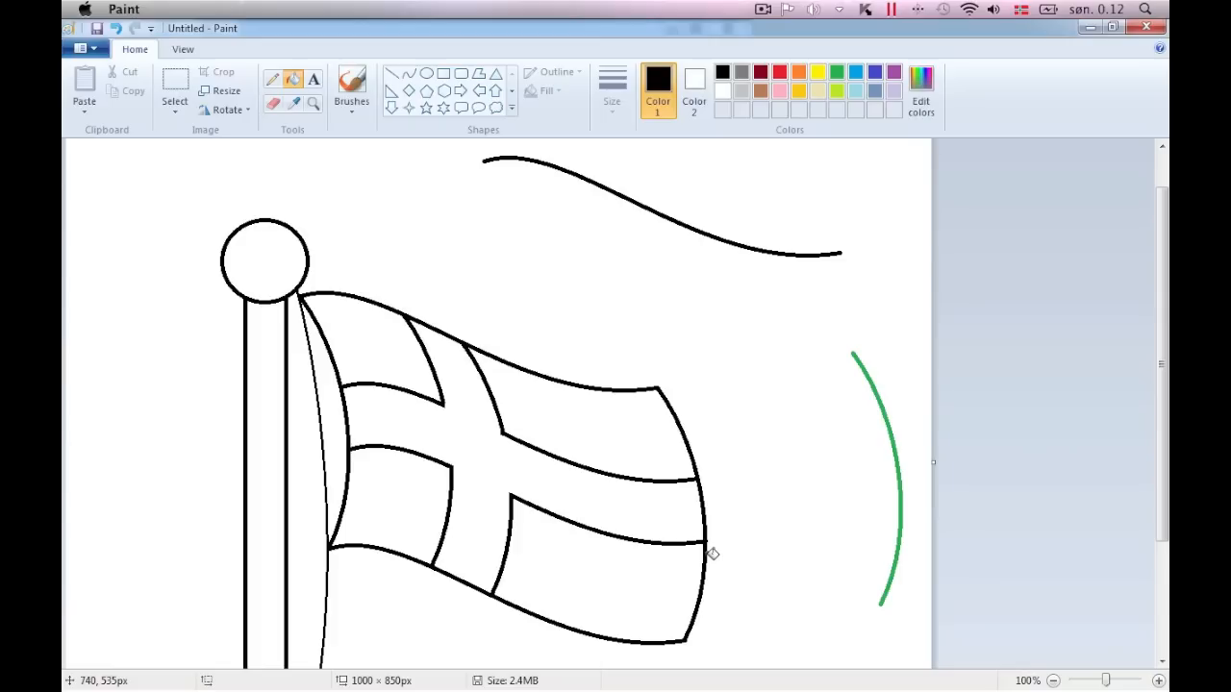
# Pick red and fill the flag's corner fields, leaving the cross white
pyautogui.click(779, 73)
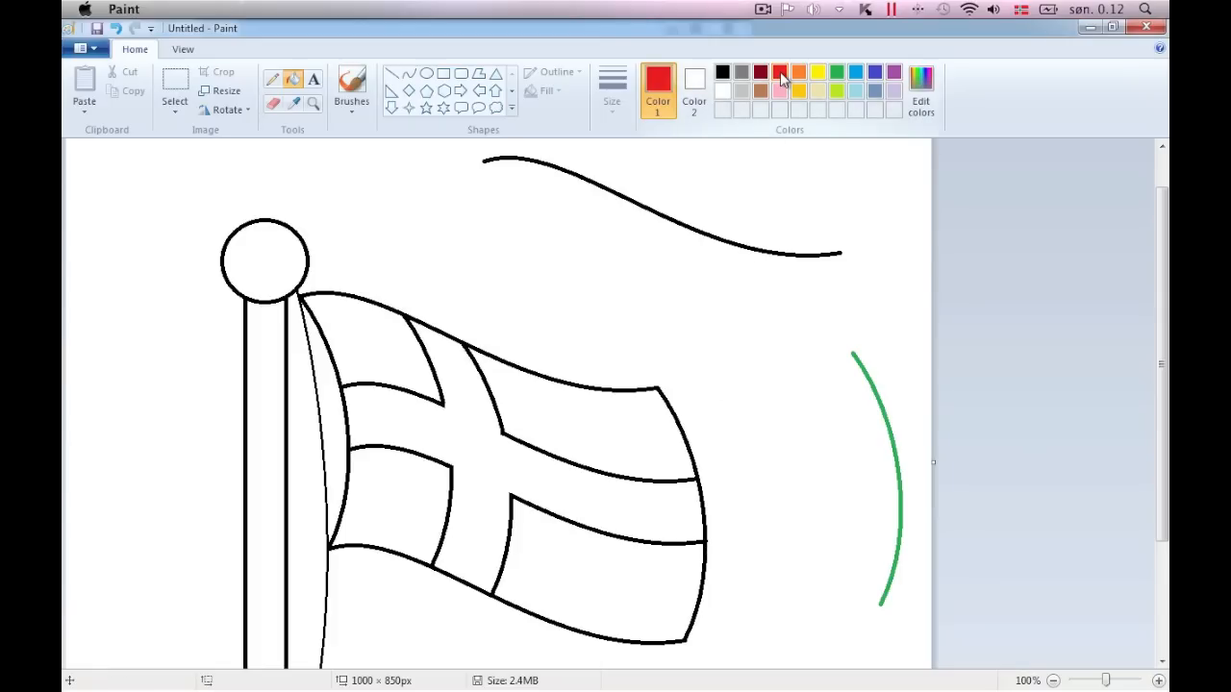
pyautogui.click(386, 334)
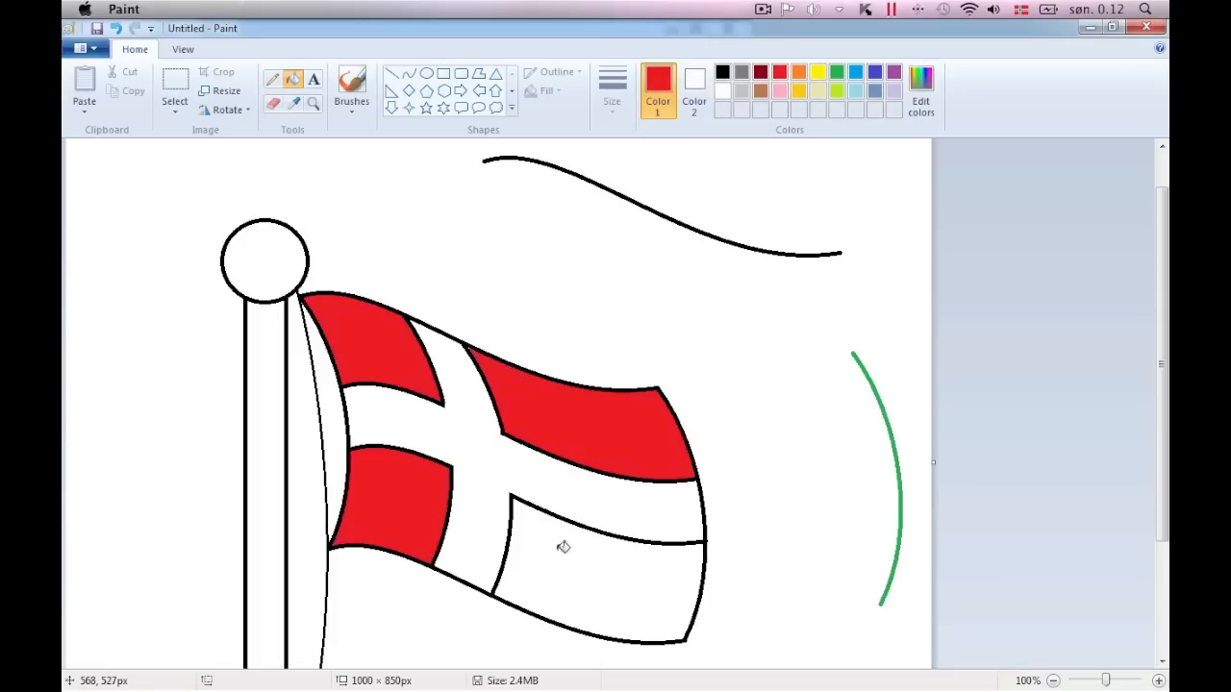
pyautogui.click(565, 548)
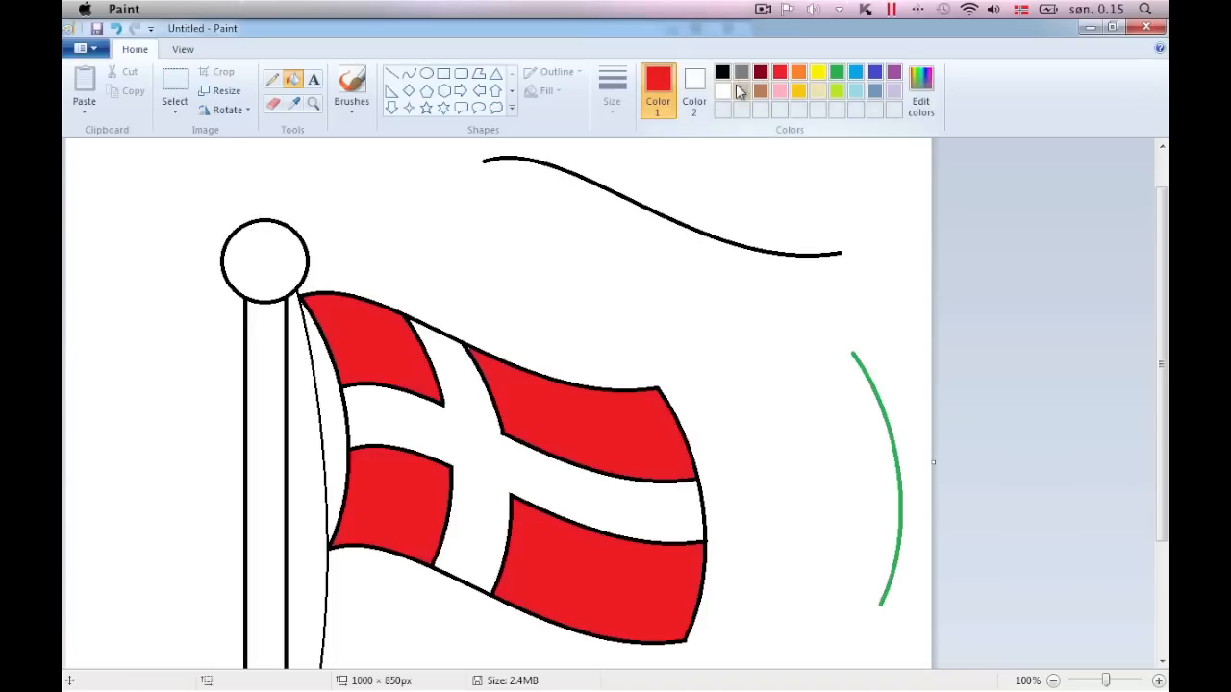
# Fill the ball atop the pole dark grey and scroll down the canvas
pyautogui.click(264, 261)
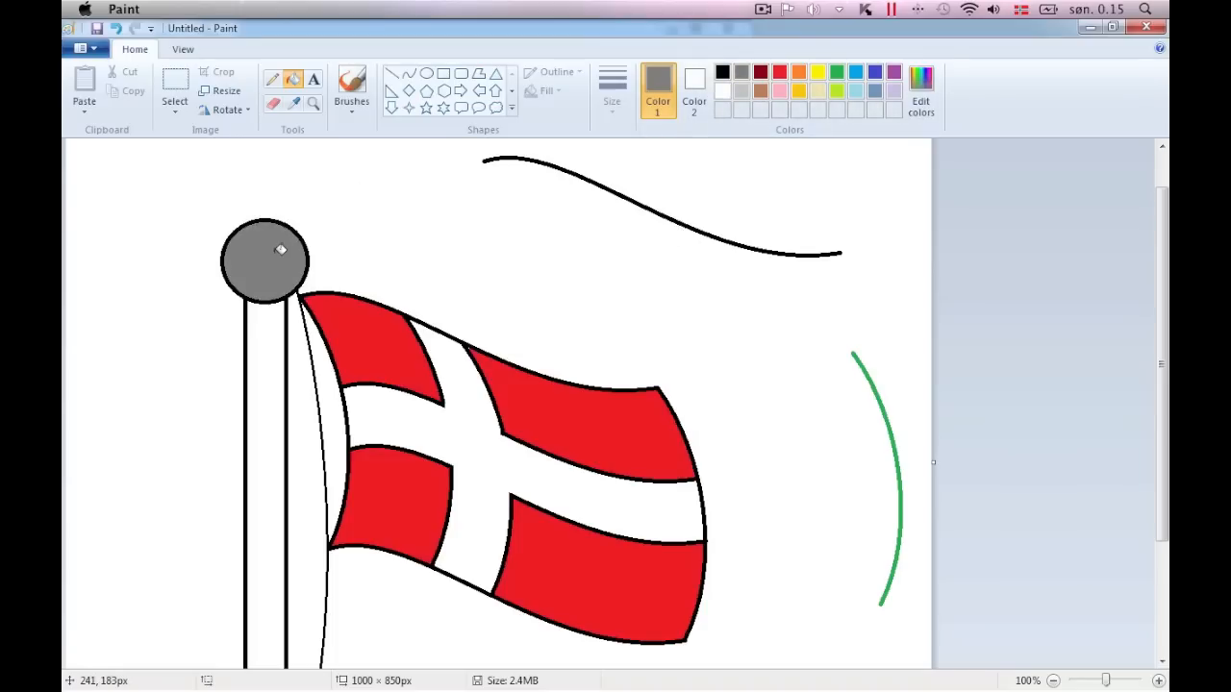
pyautogui.moveTo(300, 301)
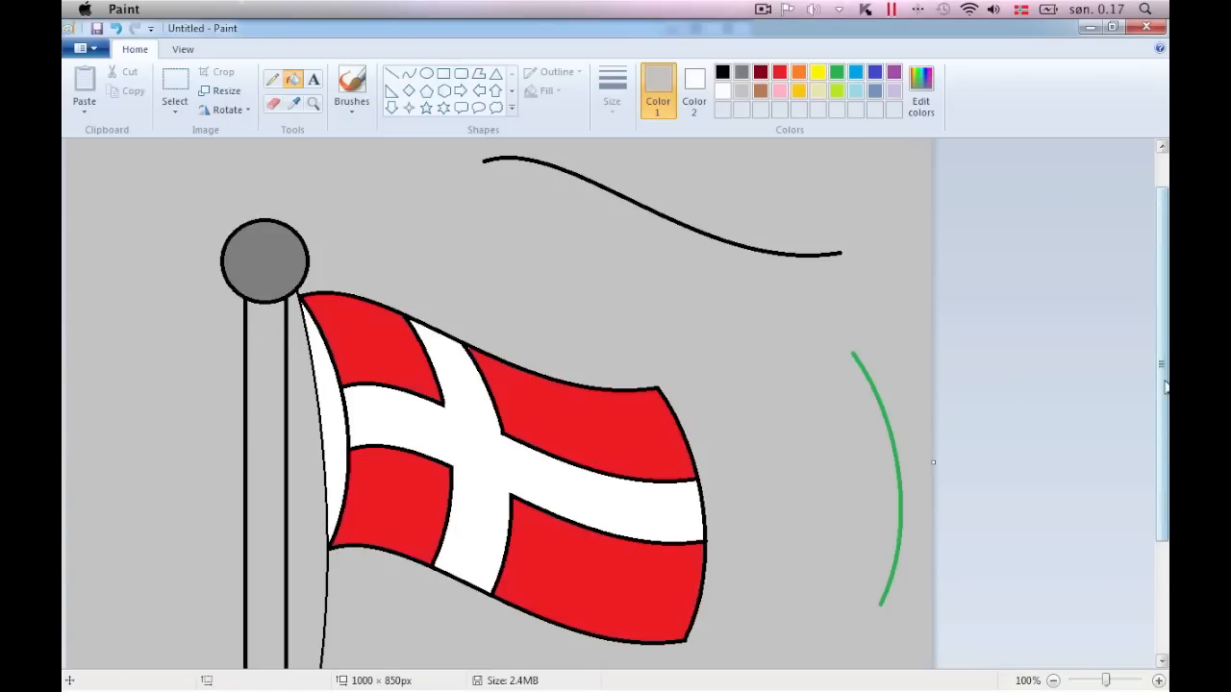
pyautogui.scroll(-3)
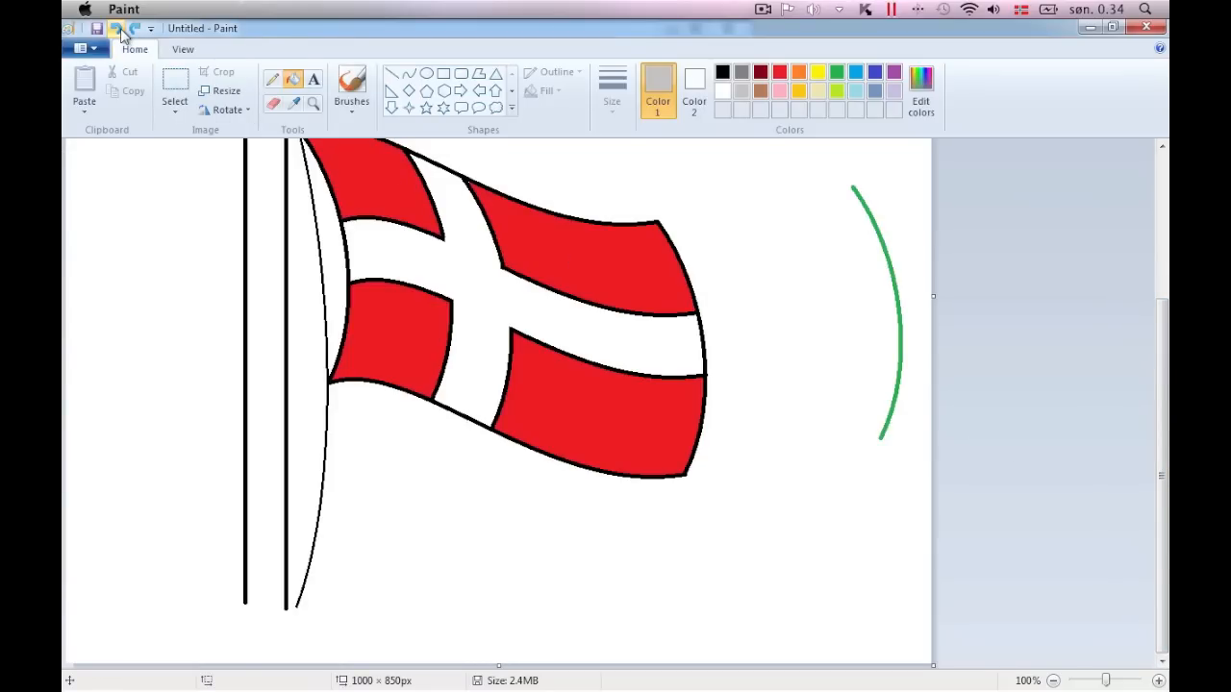
# Fill the flagpole shaft with light grey
pyautogui.click(116, 28)
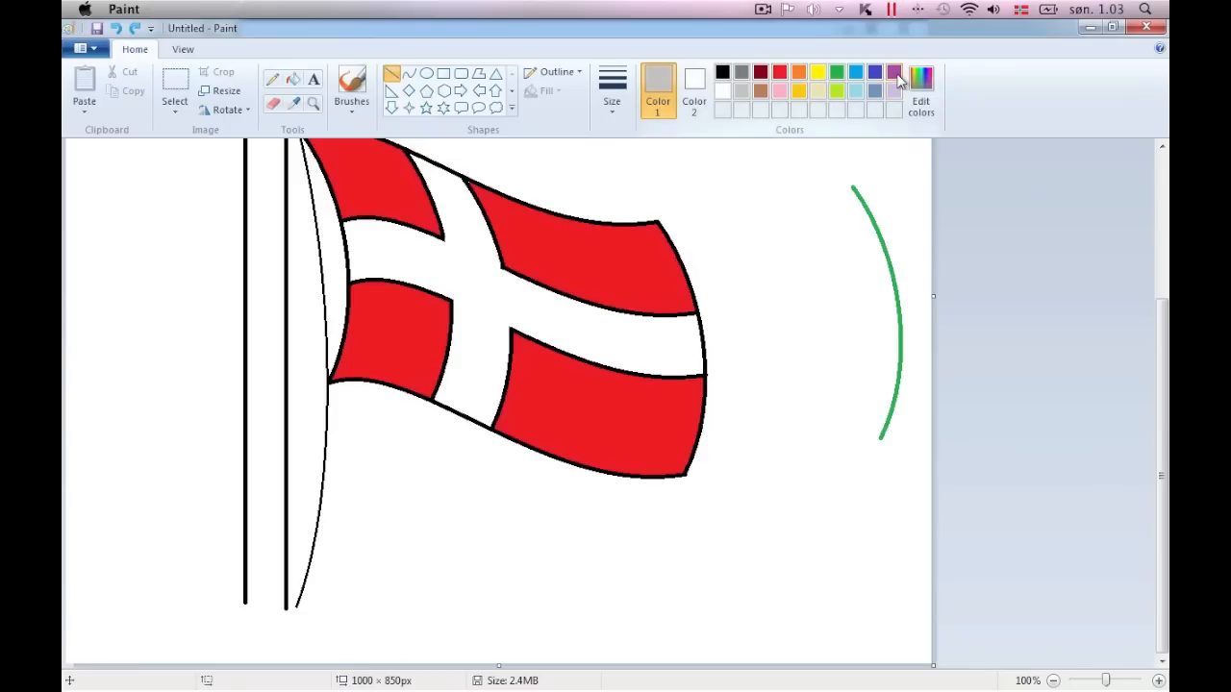
pyautogui.click(893, 71)
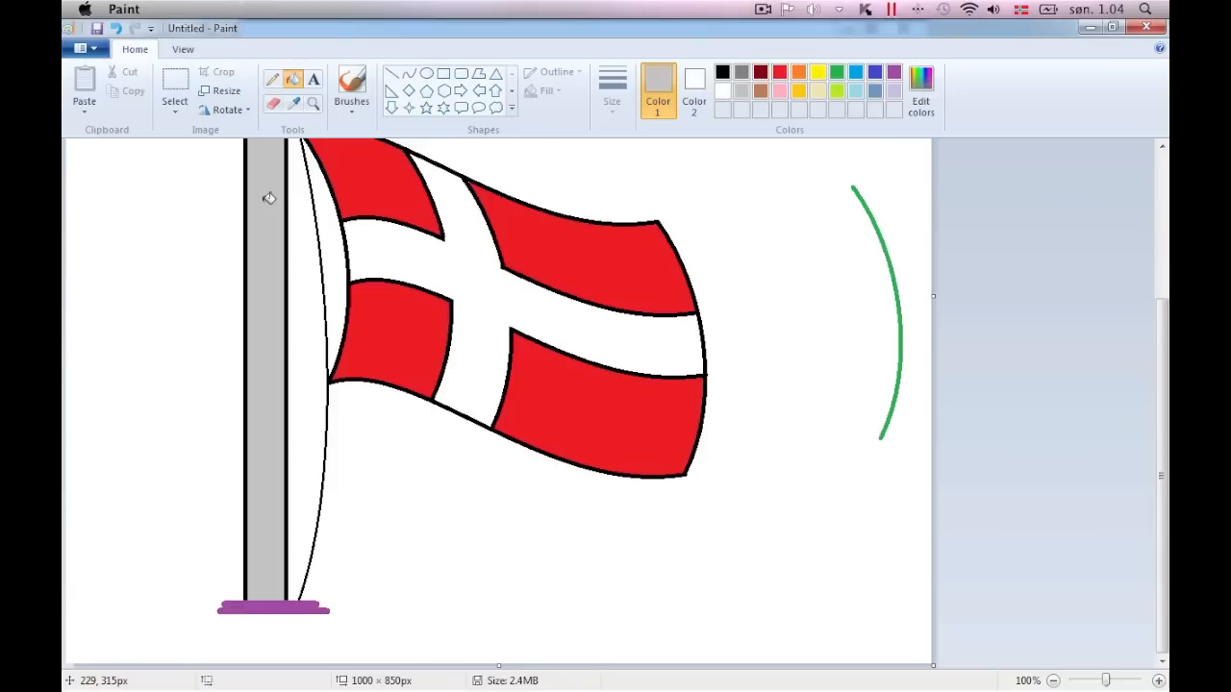
pyautogui.moveTo(241, 457)
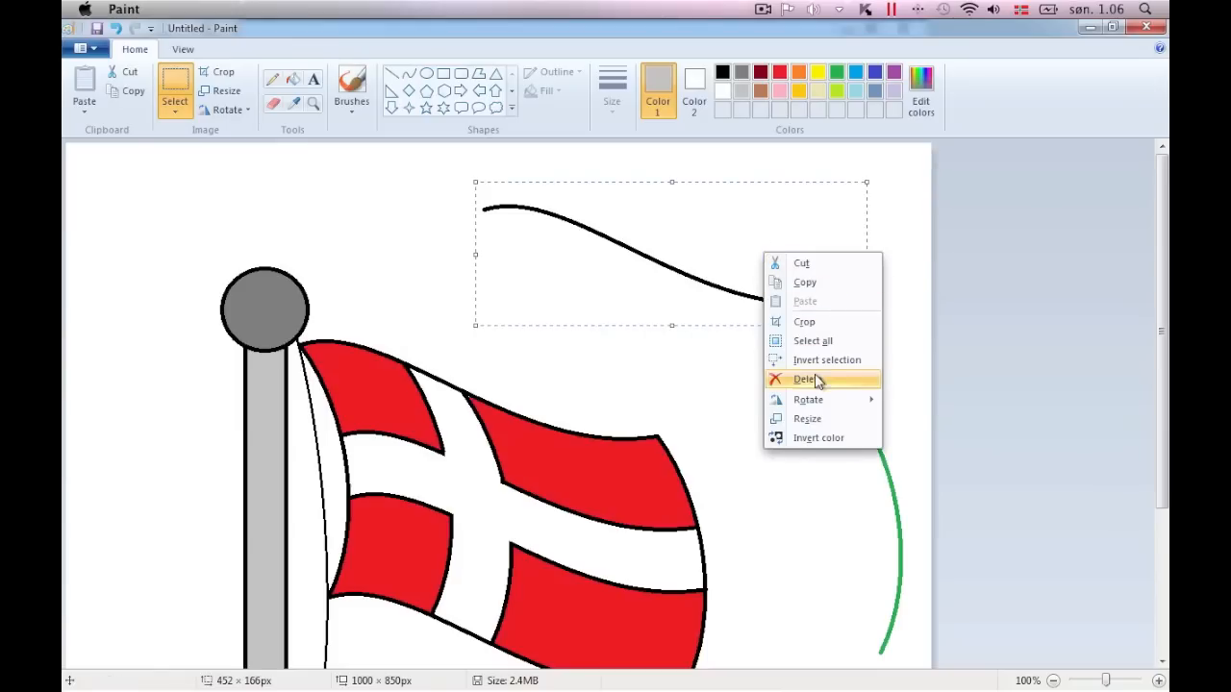
# Delete the stray black wave line and the spare green curve
pyautogui.click(805, 379)
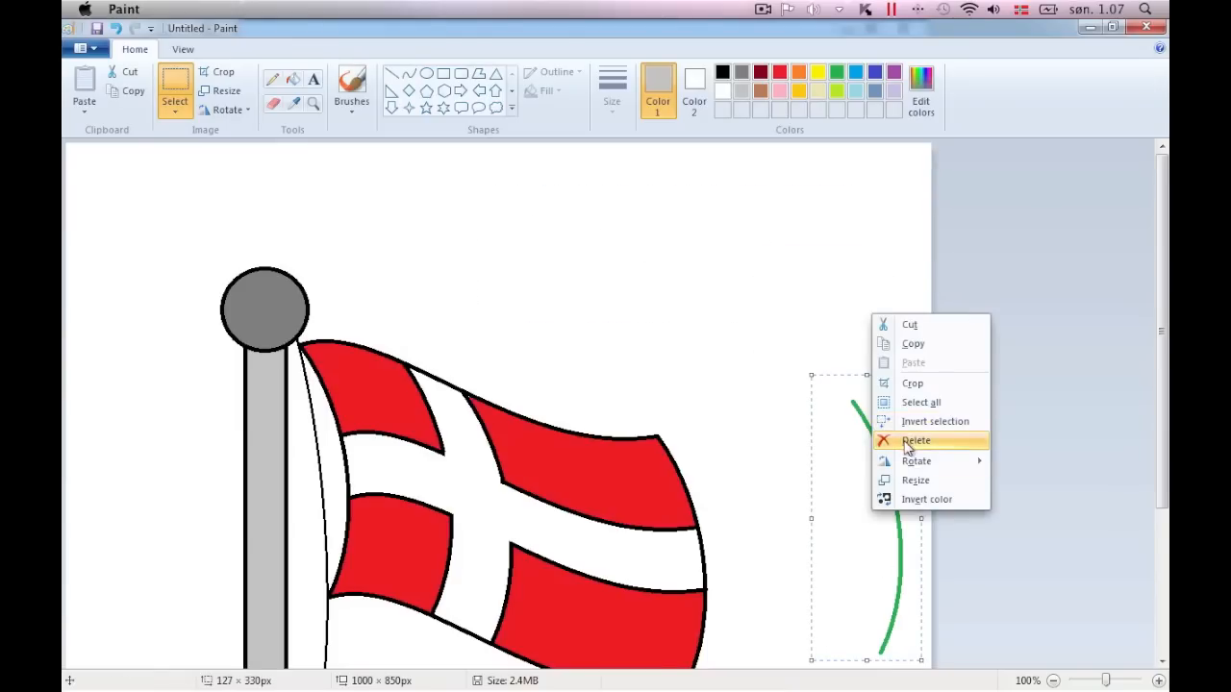
pyautogui.click(916, 440)
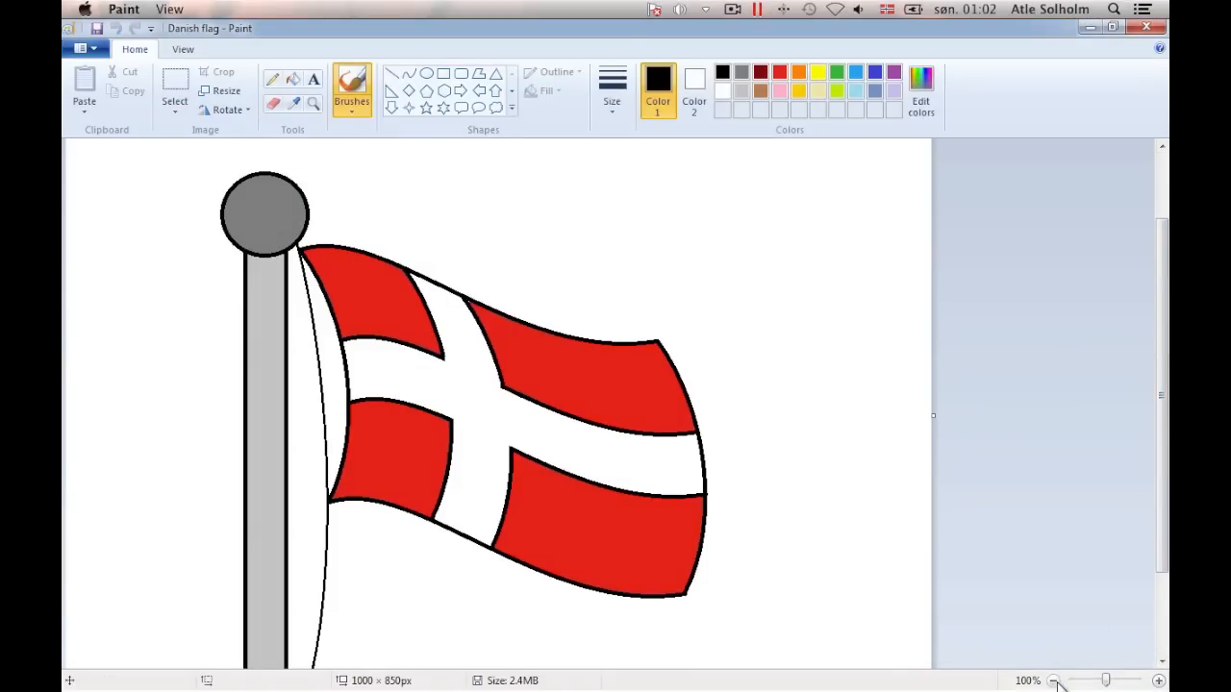
# Zoom out twice to bring the whole picture into view
pyautogui.click(1055, 681)
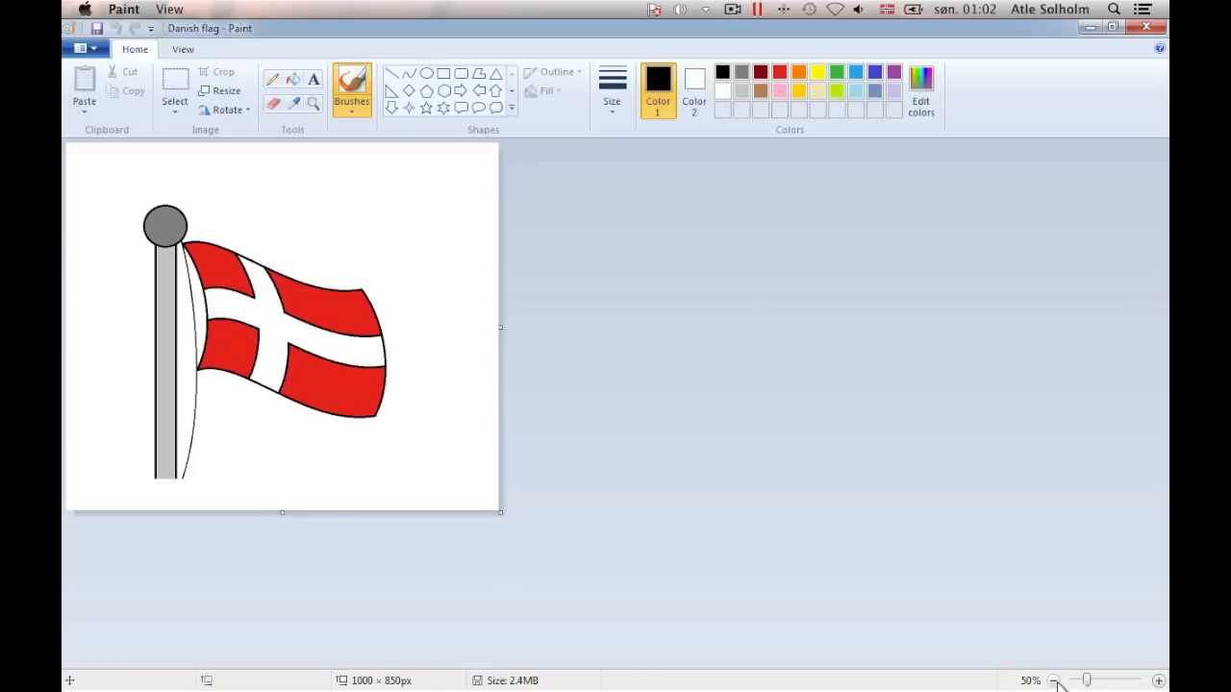
pyautogui.click(1055, 680)
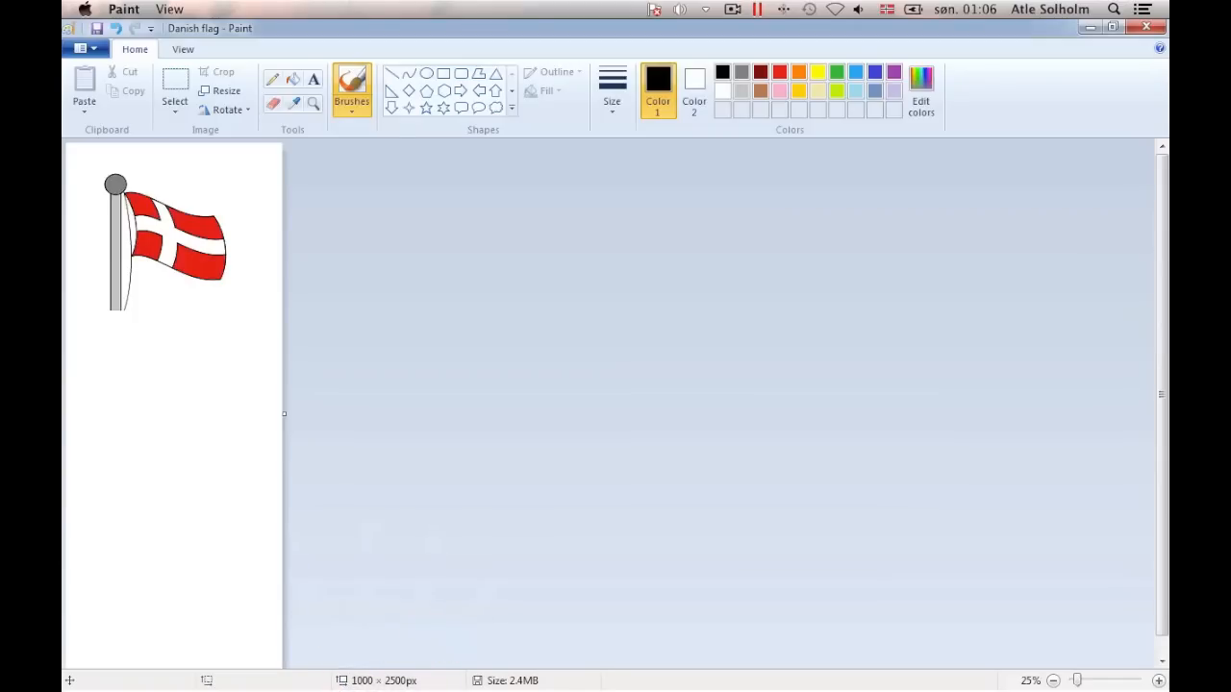
# Select the lower part of the pole for stretching downward
pyautogui.click(174, 86)
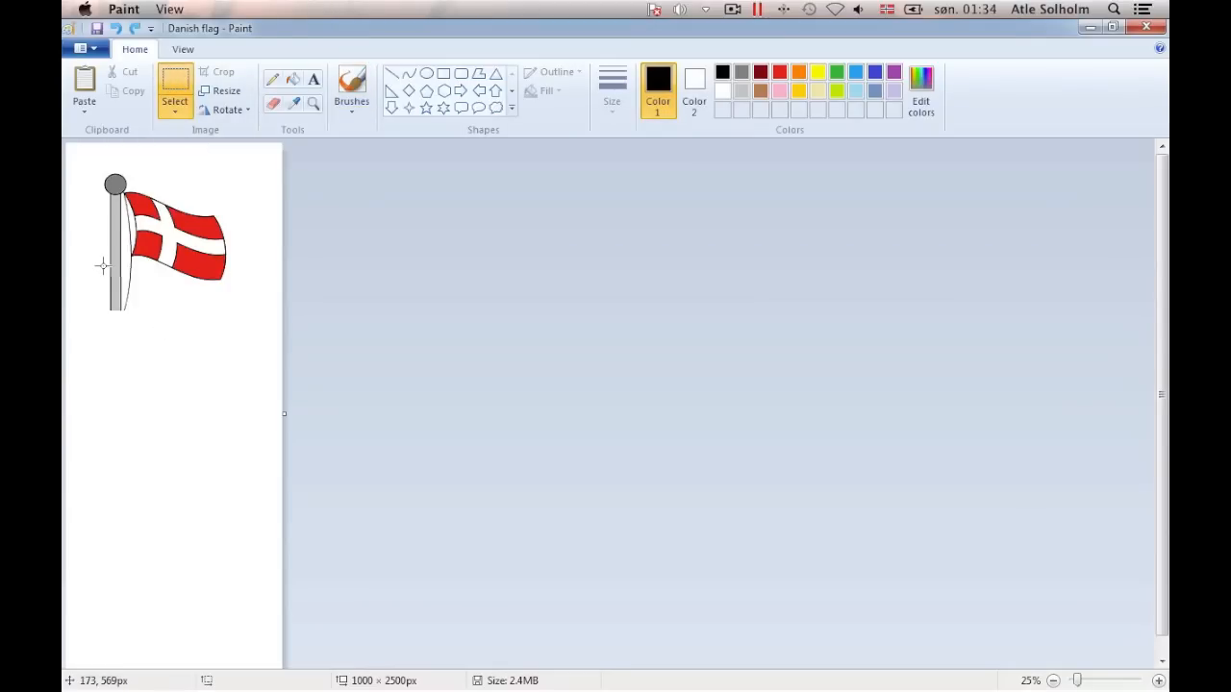
pyautogui.moveTo(103, 265); pyautogui.dragTo(141, 315)
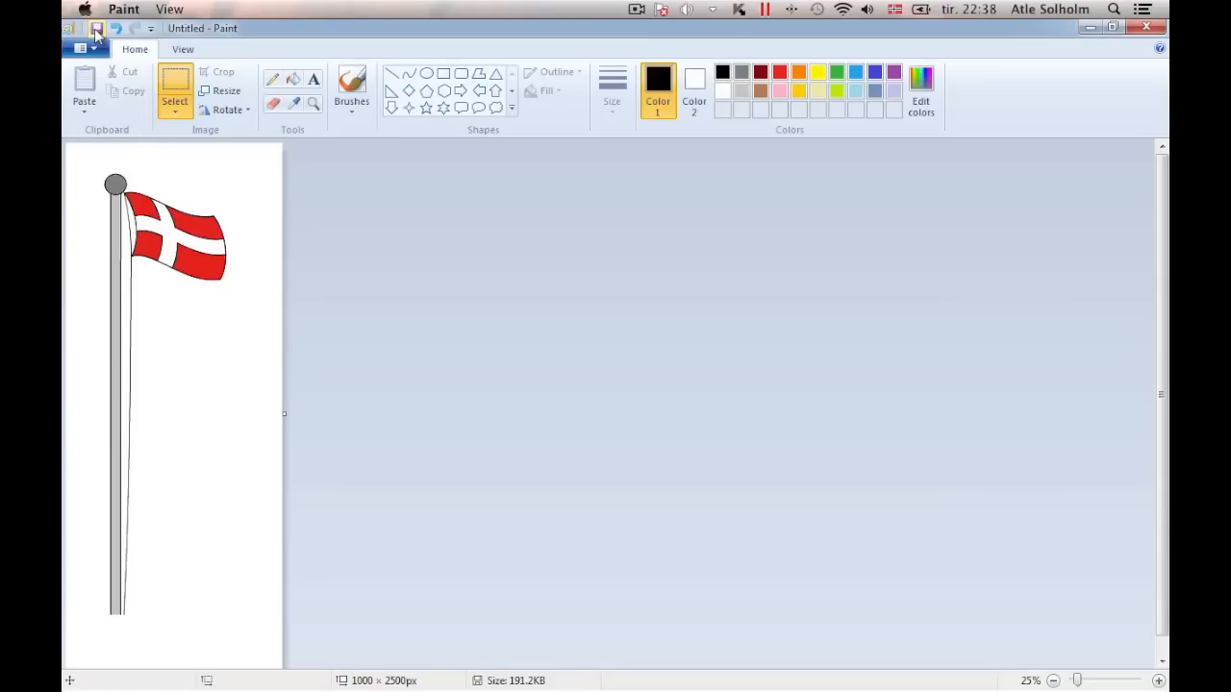
# Save the drawing as 'Danish Flag' bitmap and locate Danish Flag.bmp
pyautogui.click(95, 28)
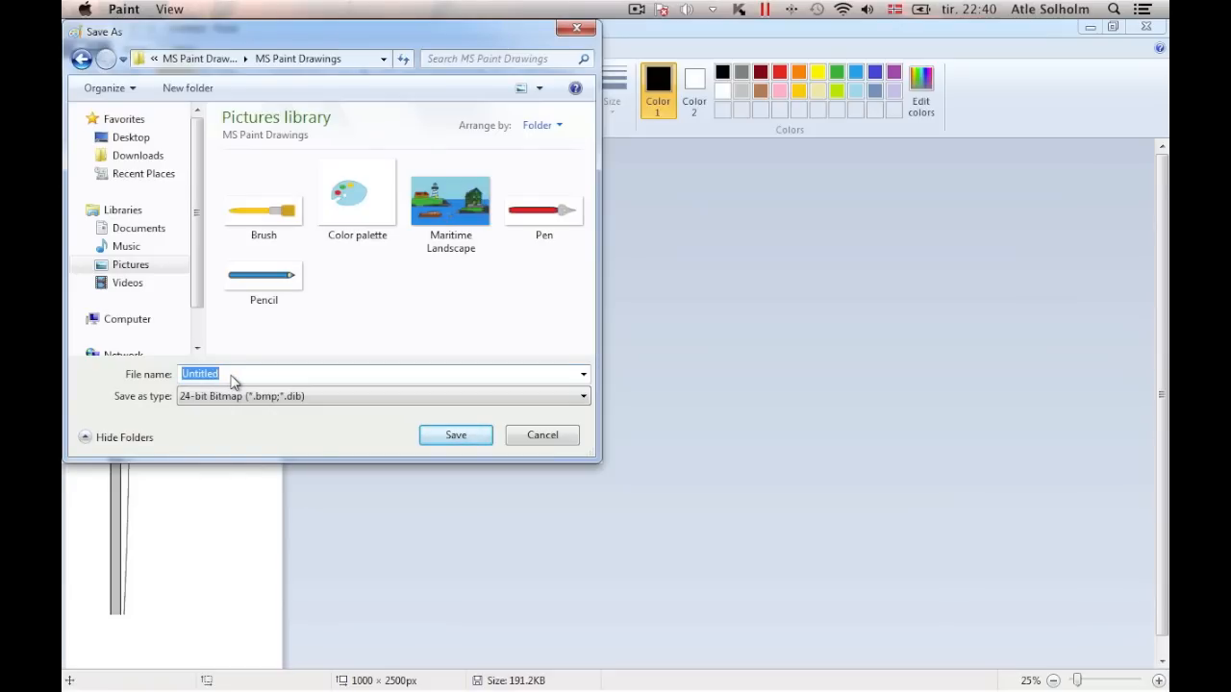
pyautogui.write('Danish Flag')
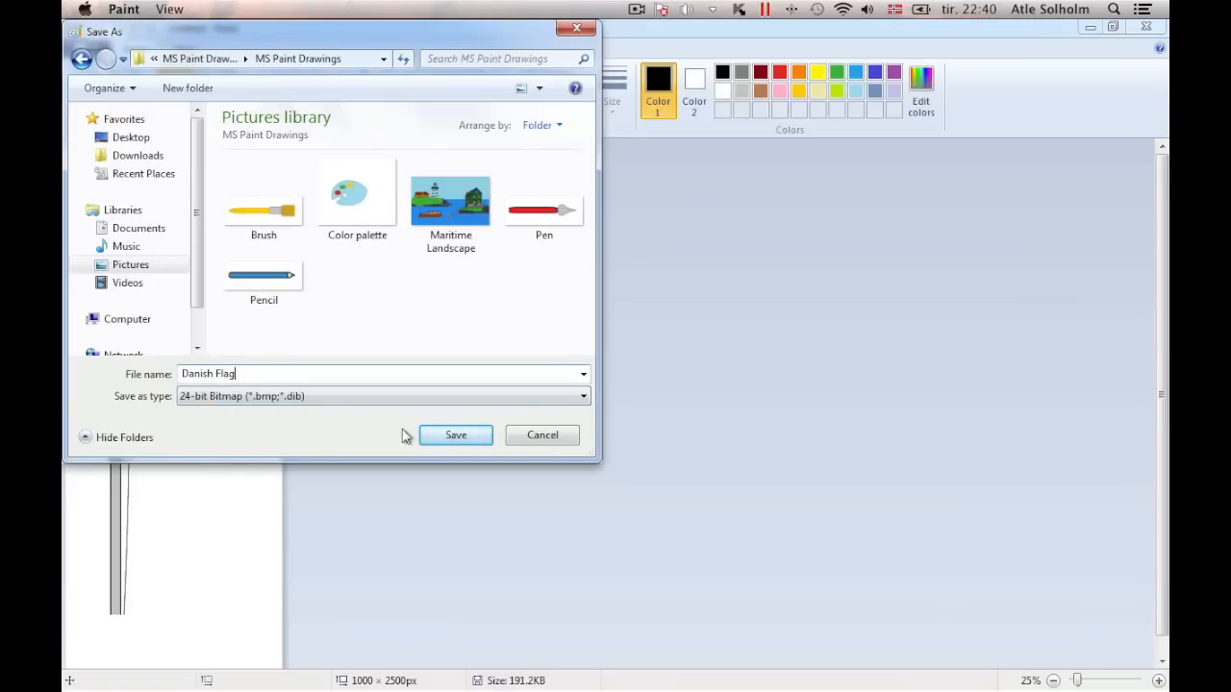
pyautogui.click(455, 435)
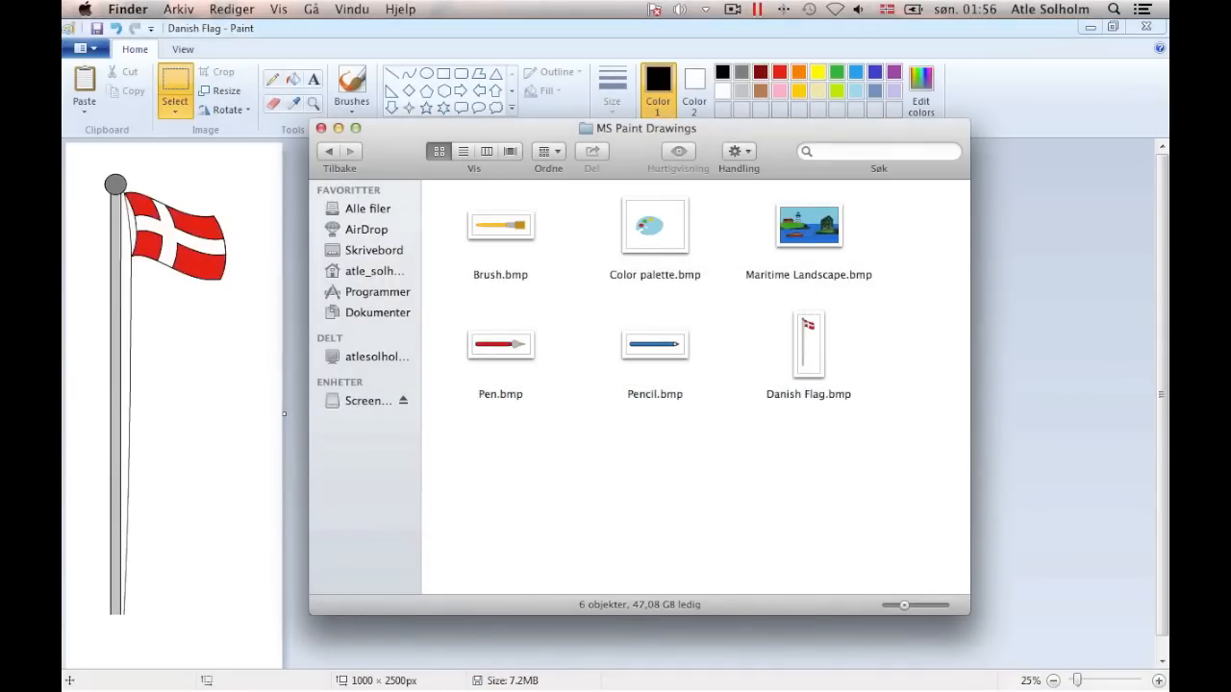
pyautogui.click(808, 345)
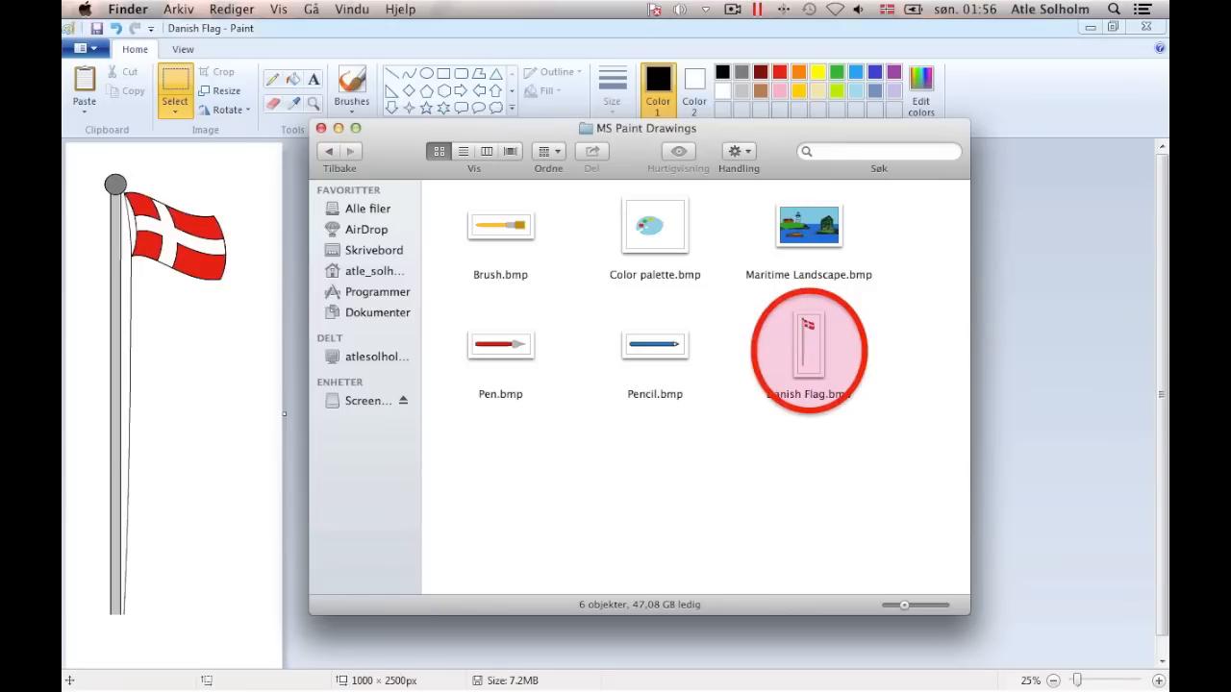